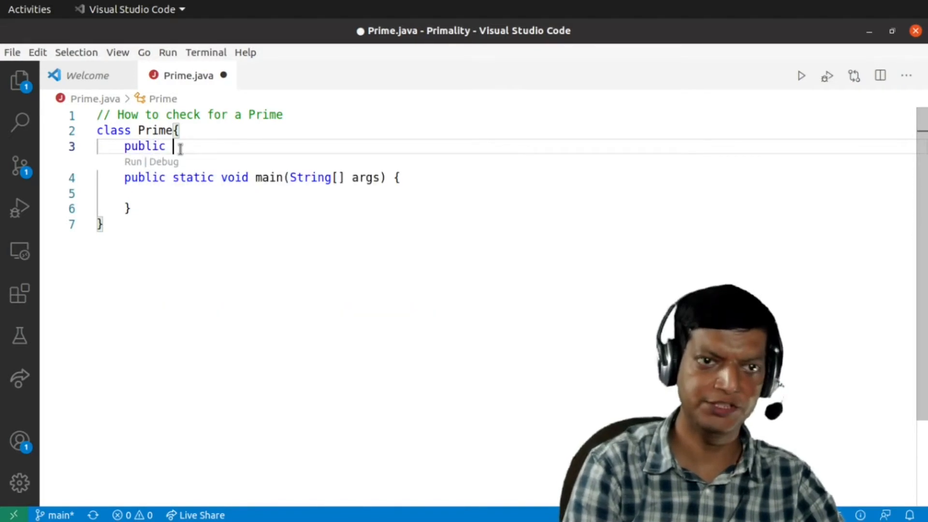
Declare an empty `public static boolean isPrime(int n){` method above main in class Prime
text(static boolean)
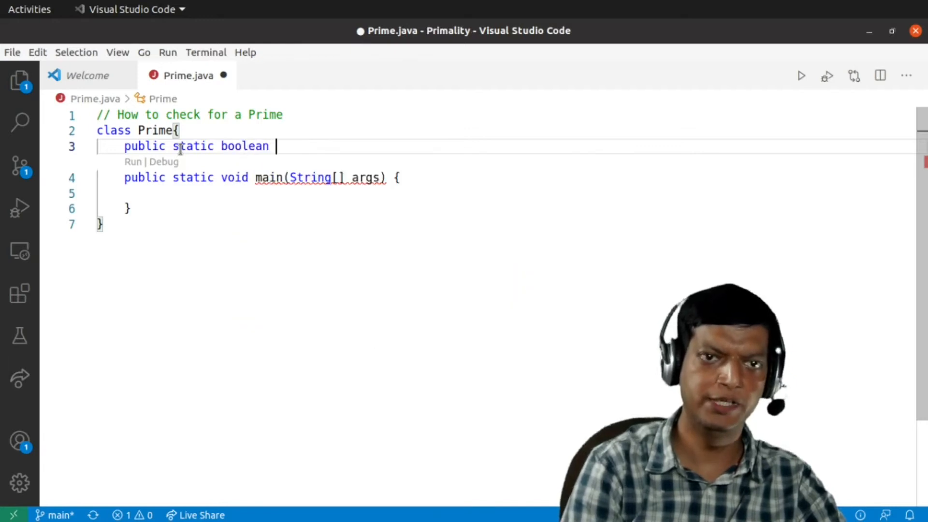
text(isPri)
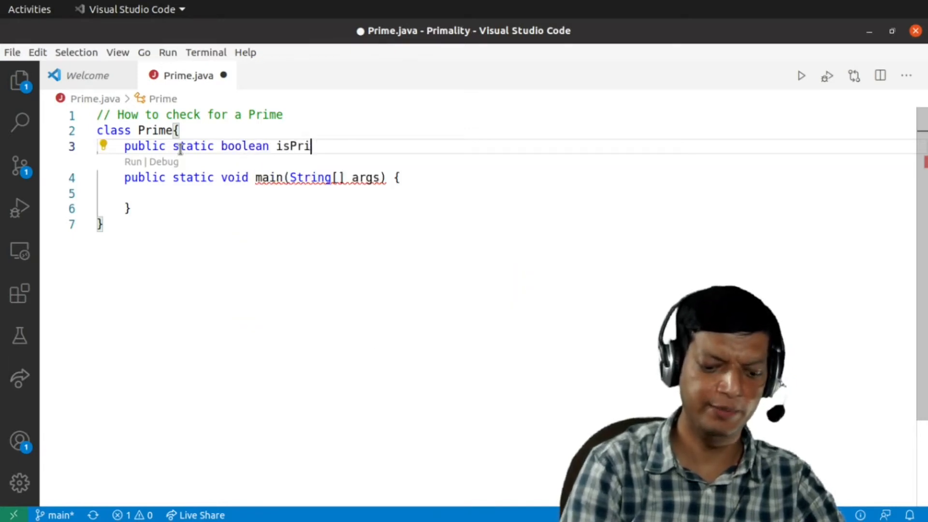
text(me(int n))
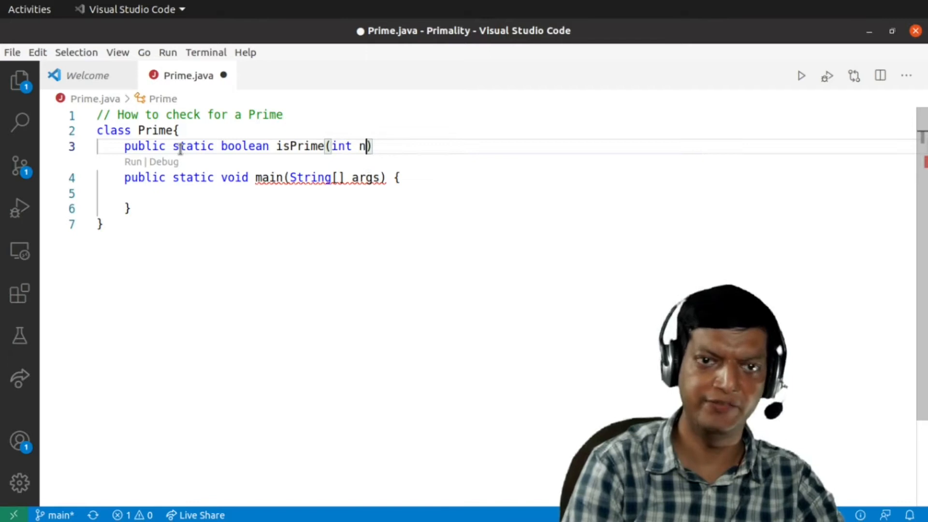
text({)
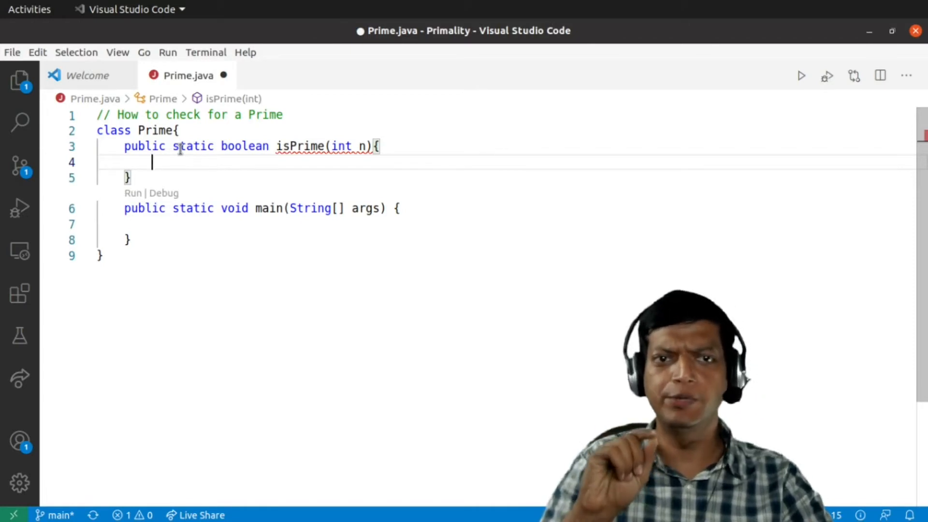
Add `int count=0;` and a for loop over divisor from 1 to n
text(int)
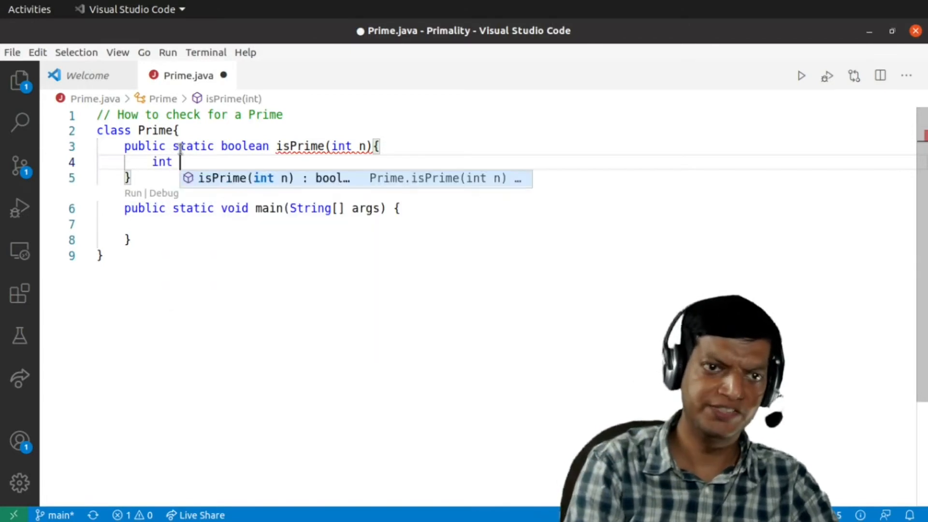
text(c)
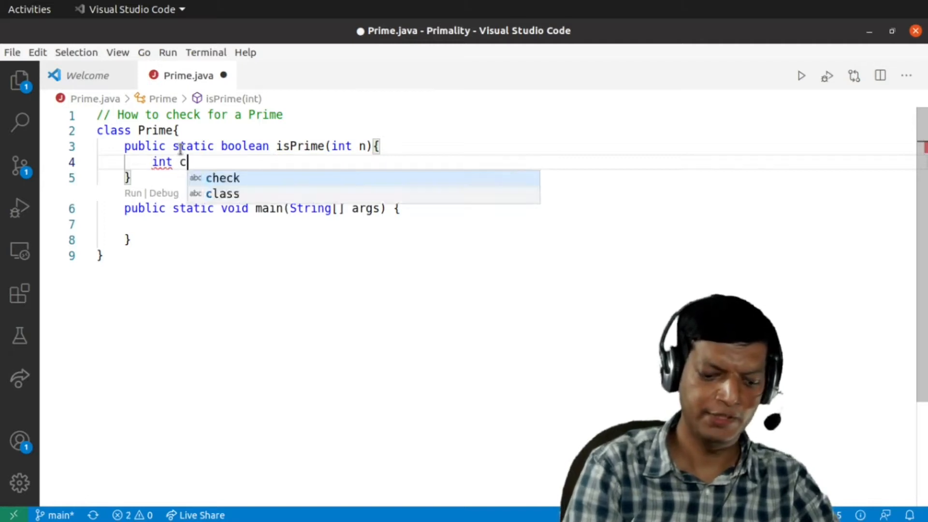
text(ount=)
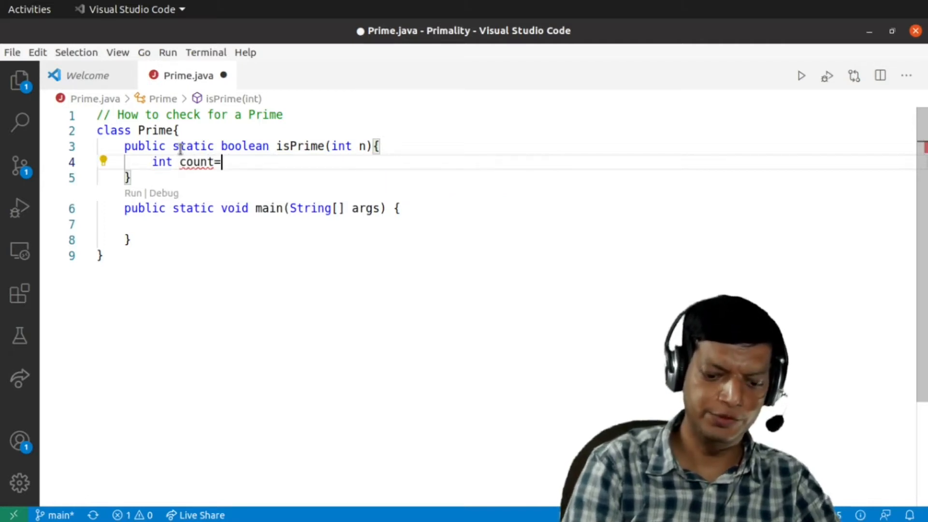
text(0;)
text(for( int )
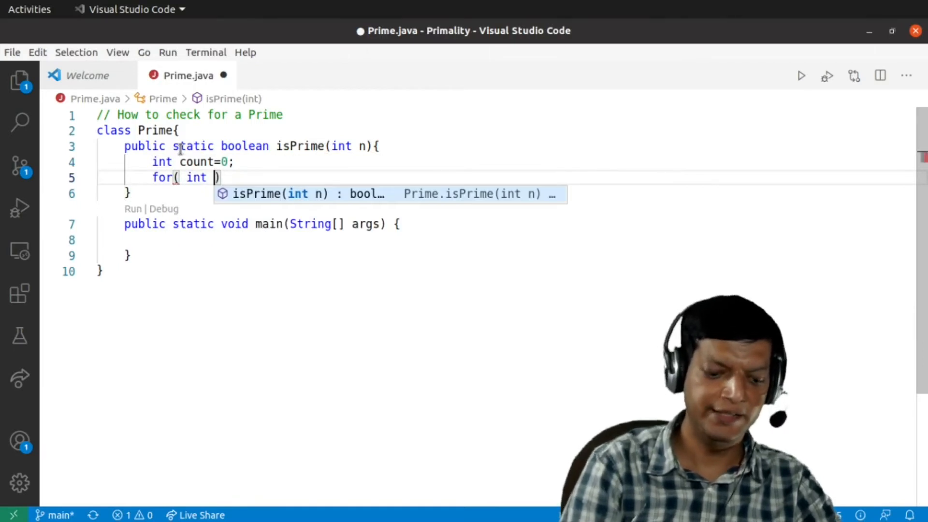
text(divisor=)
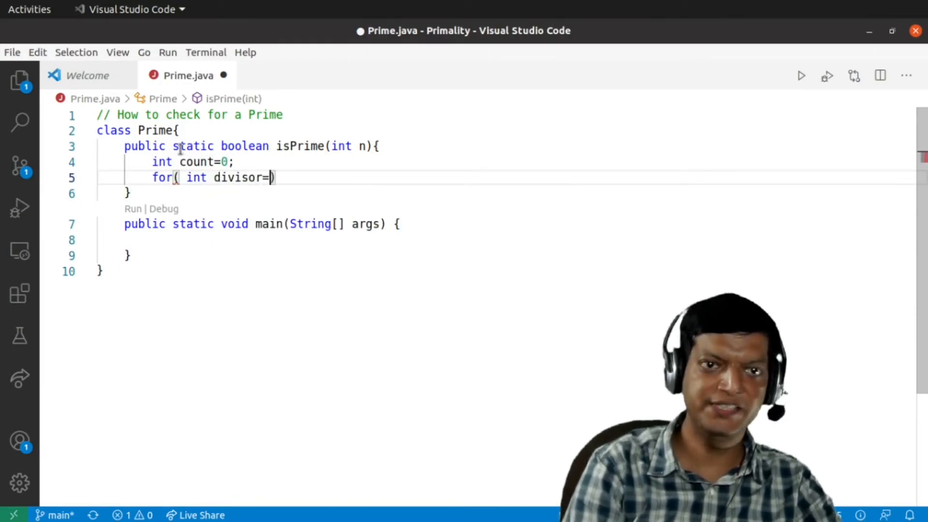
text(1; divisor)
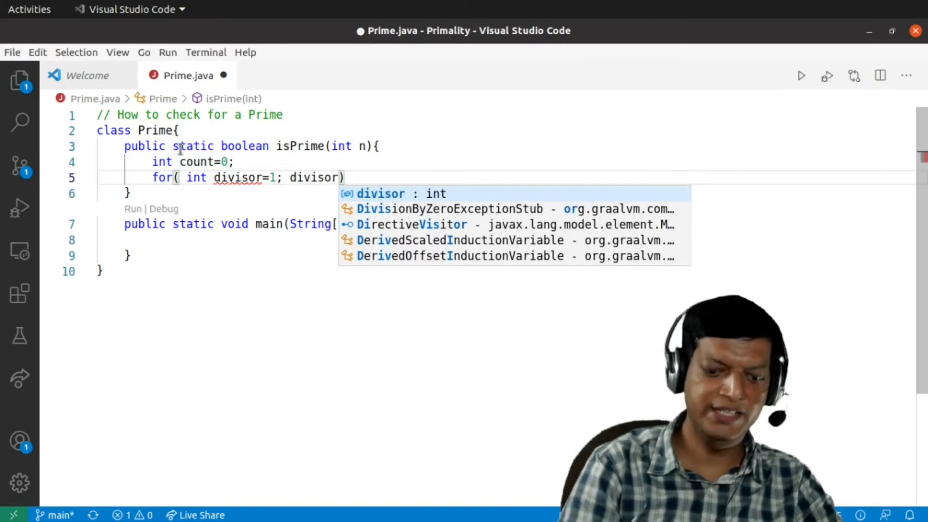
text(<=n; d)
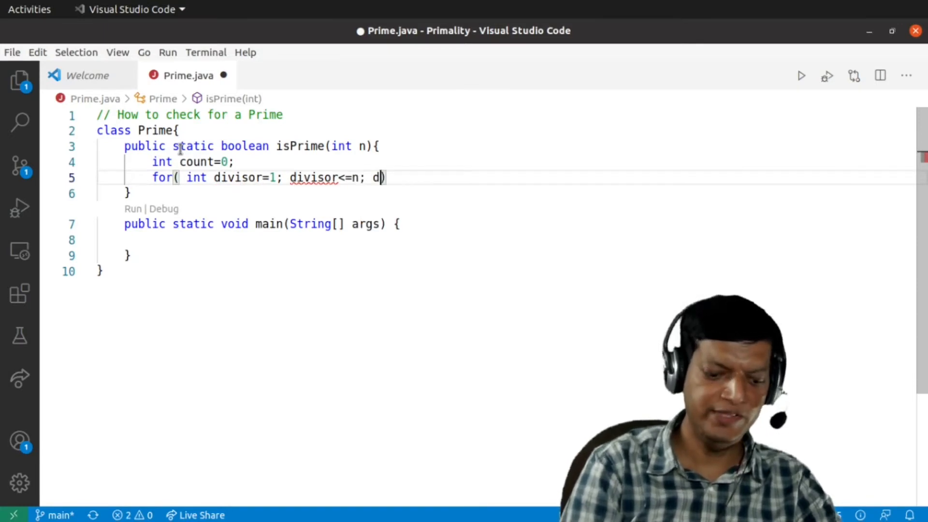
text(ivisor++)
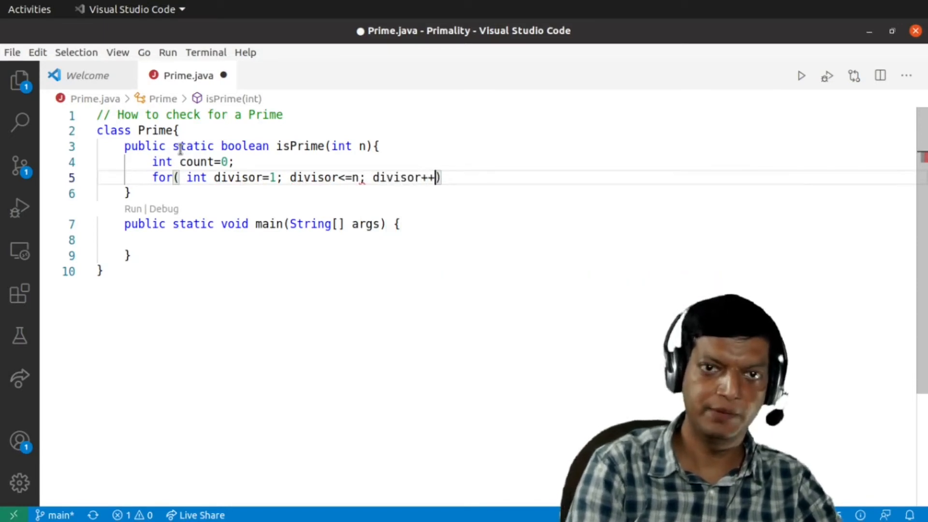
text({)
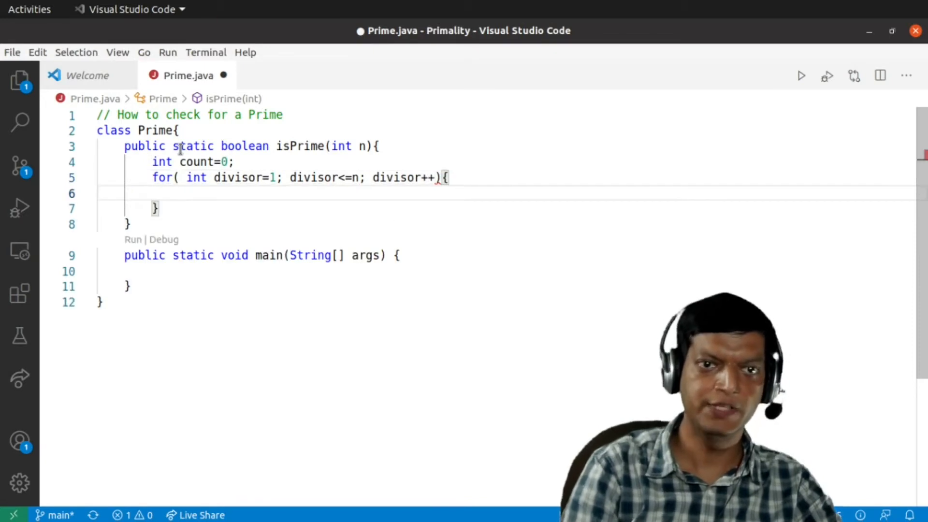
Increment count when n%divisor==0 and return count==2 after the loop
text(if()
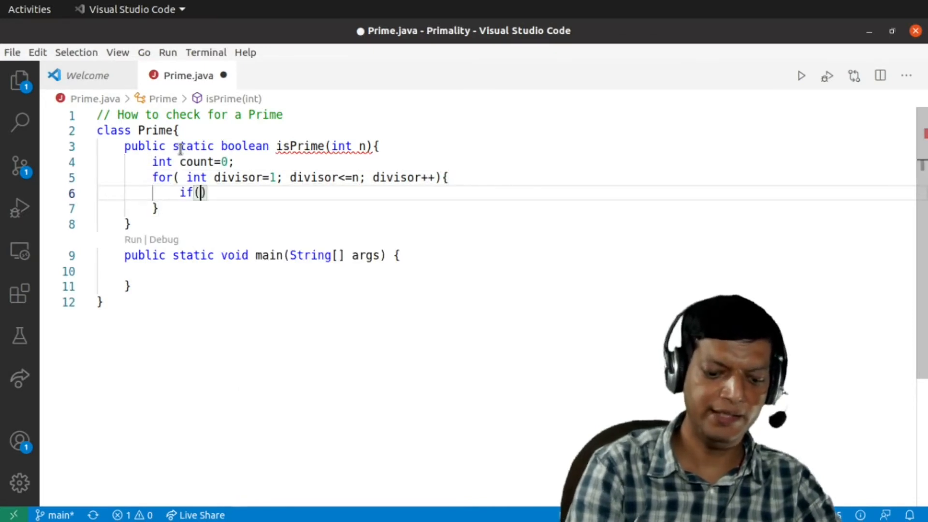
text(n%)
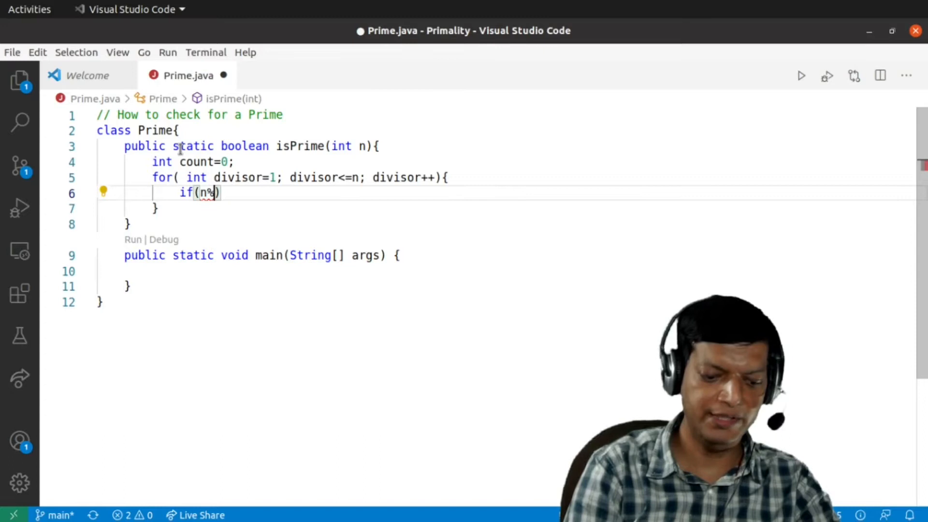
text(di)
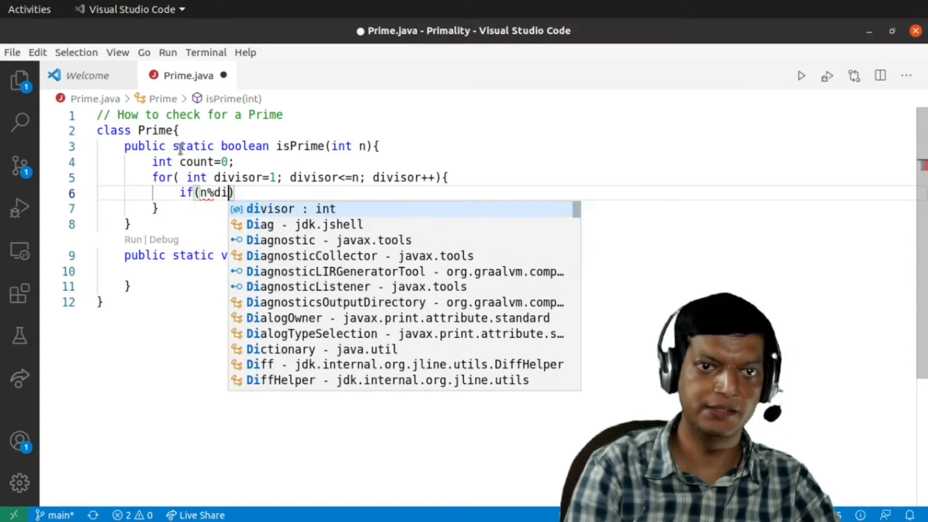
key(Tab)
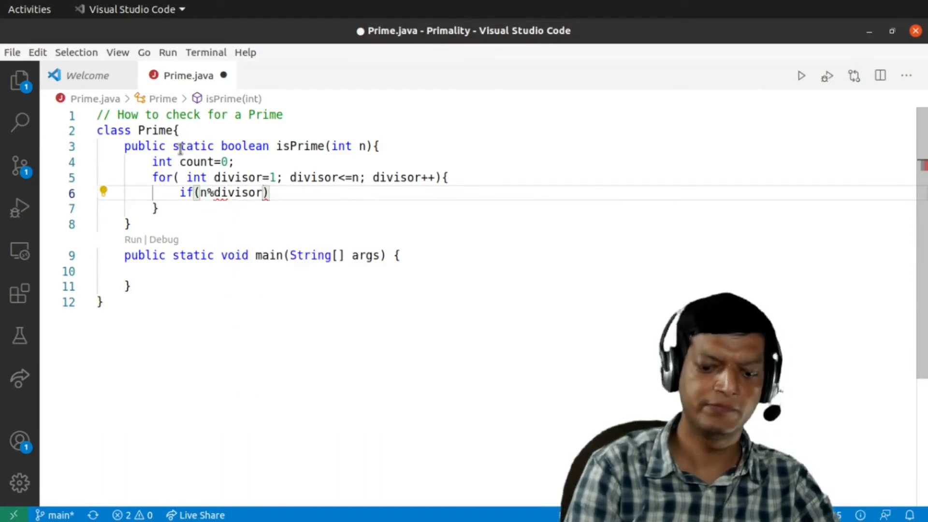
text(==0)
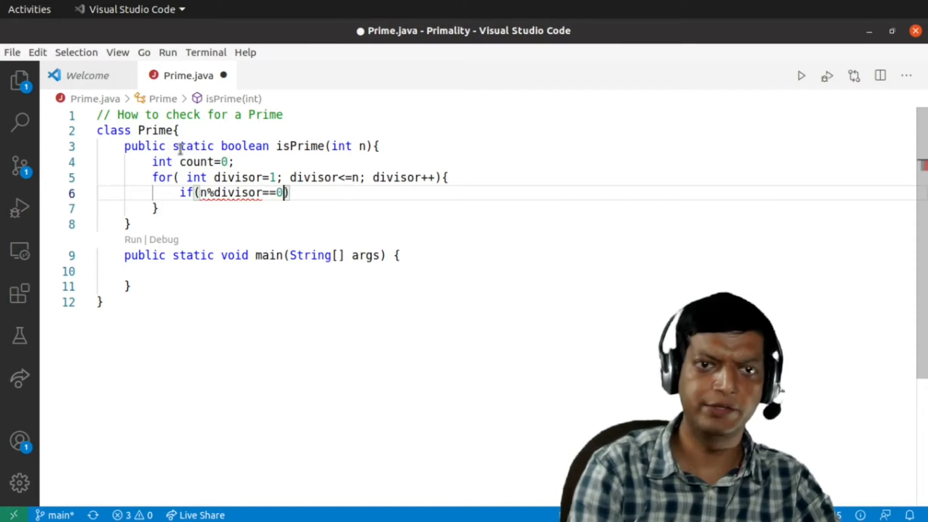
text({)
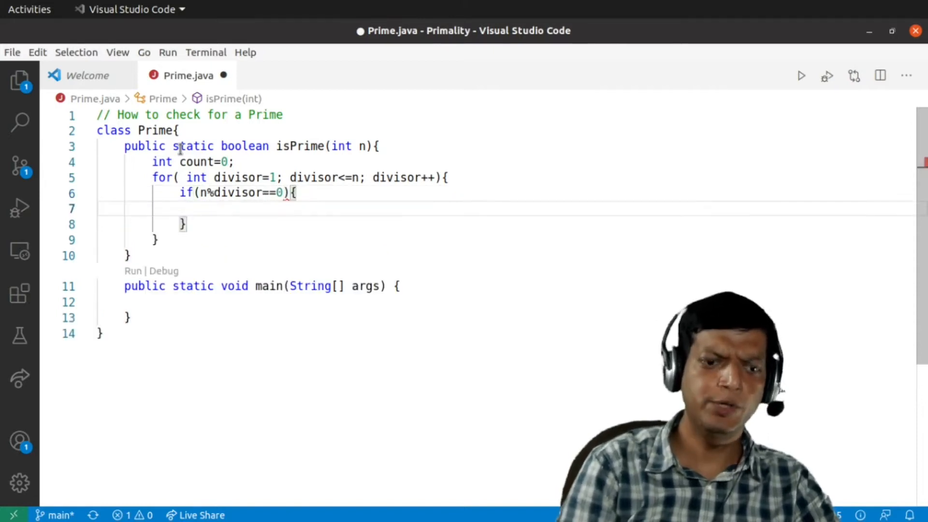
text(count++)
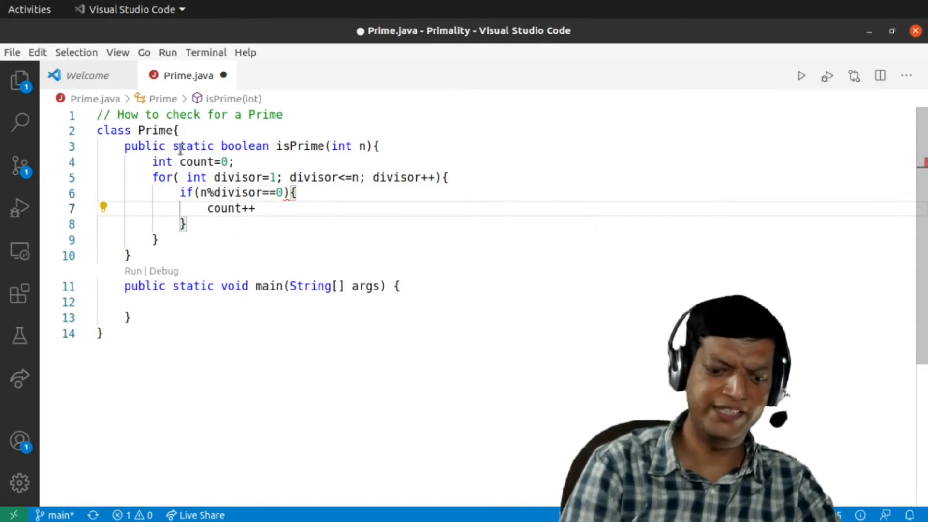
text(;)
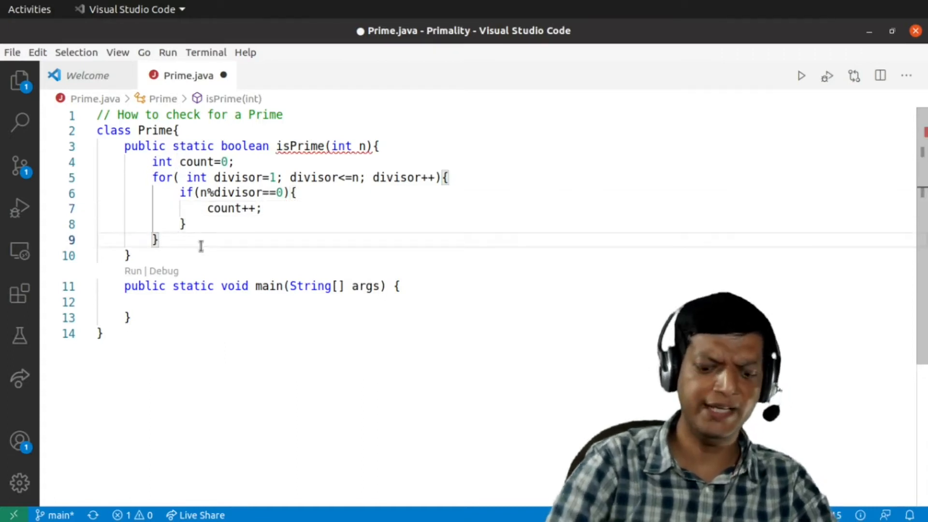
text(returbn)
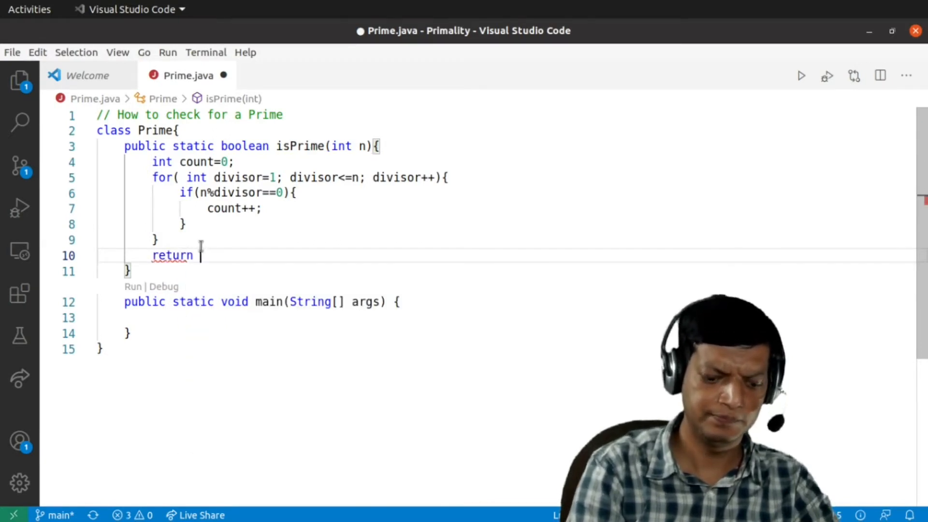
text(count=)
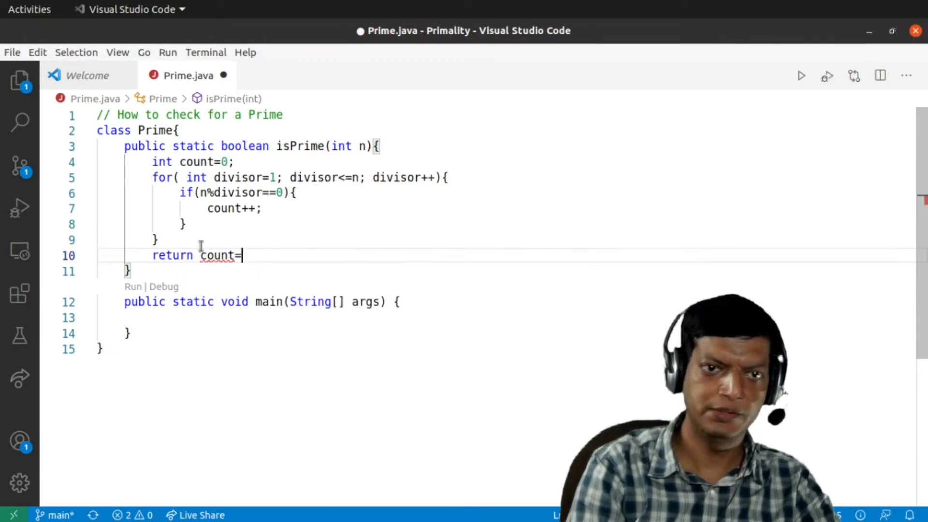
text(=2;)
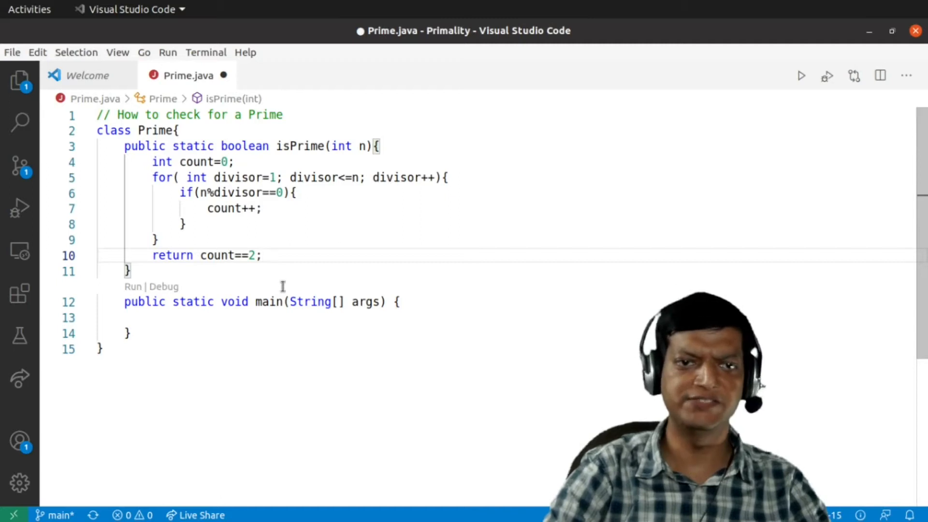
Print isPrime(30) from main, save Prime.java and run it in the terminal
click(254, 319)
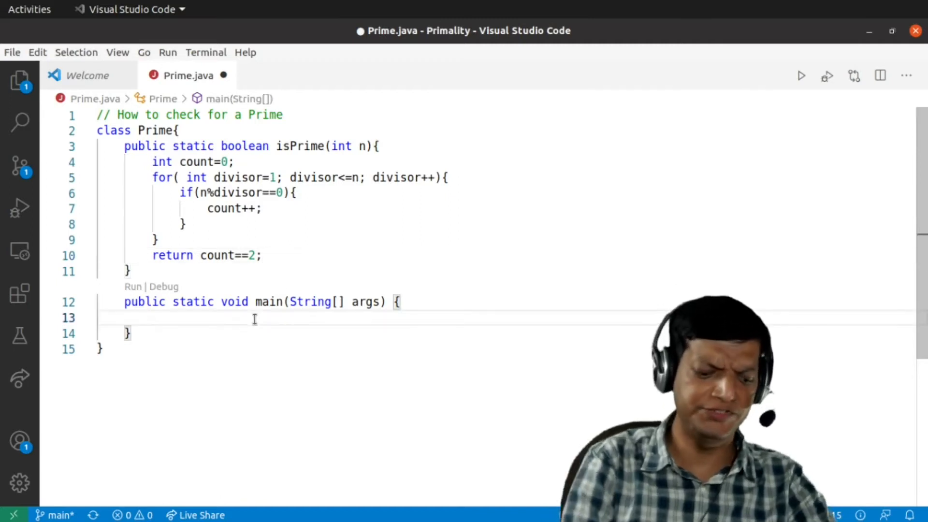
text(syst)
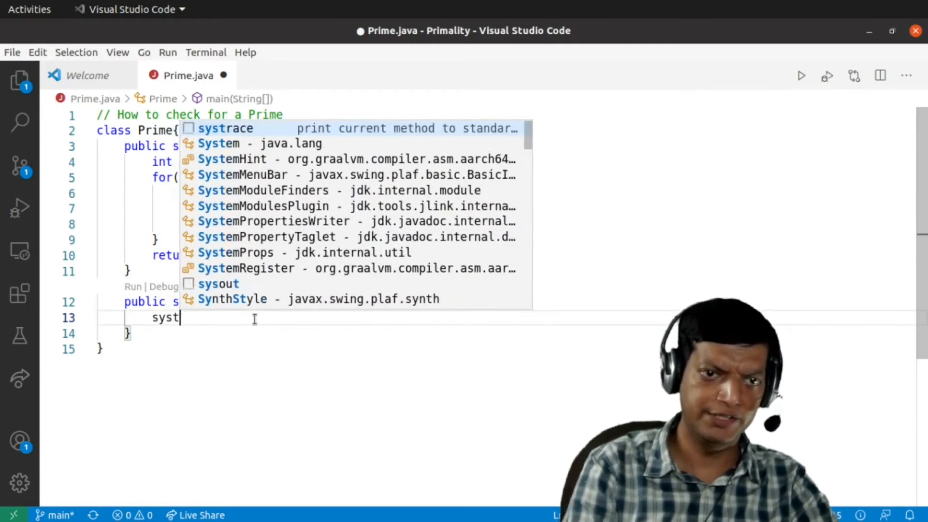
key(BackSpace)
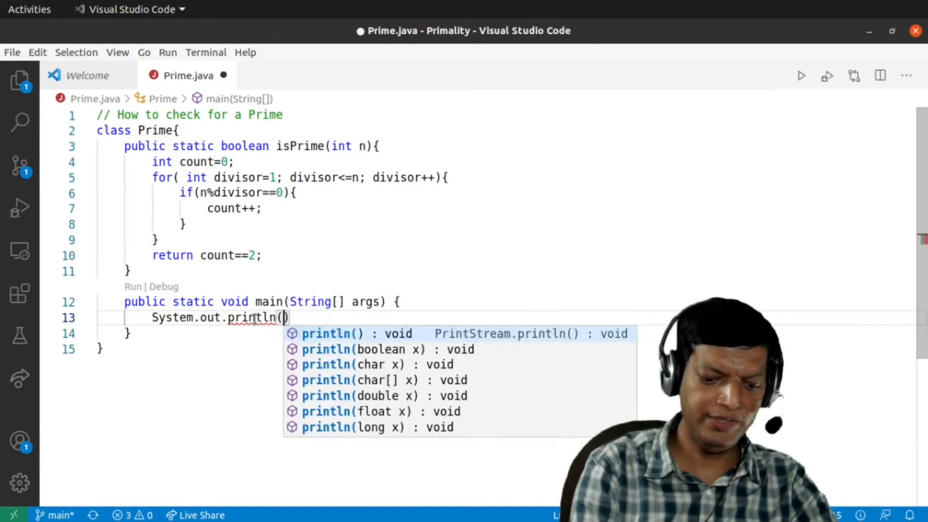
text(isPrime)
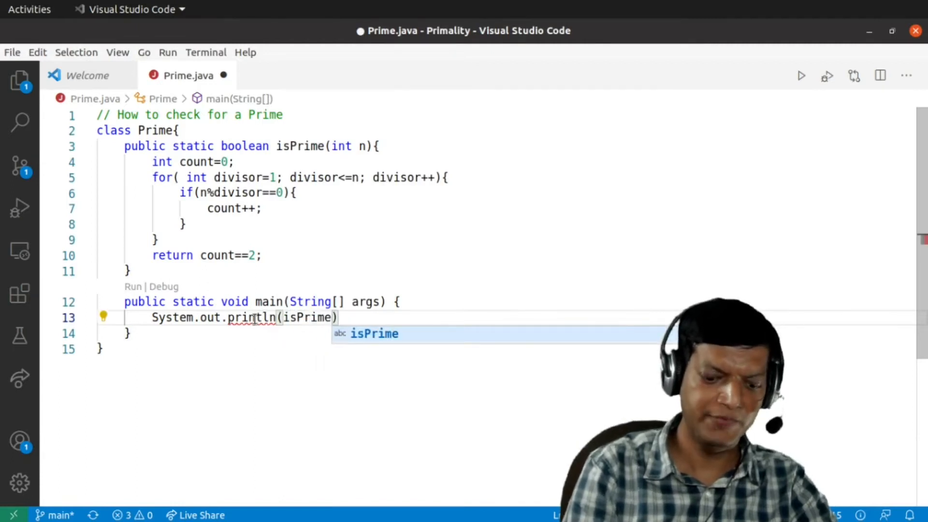
text(())
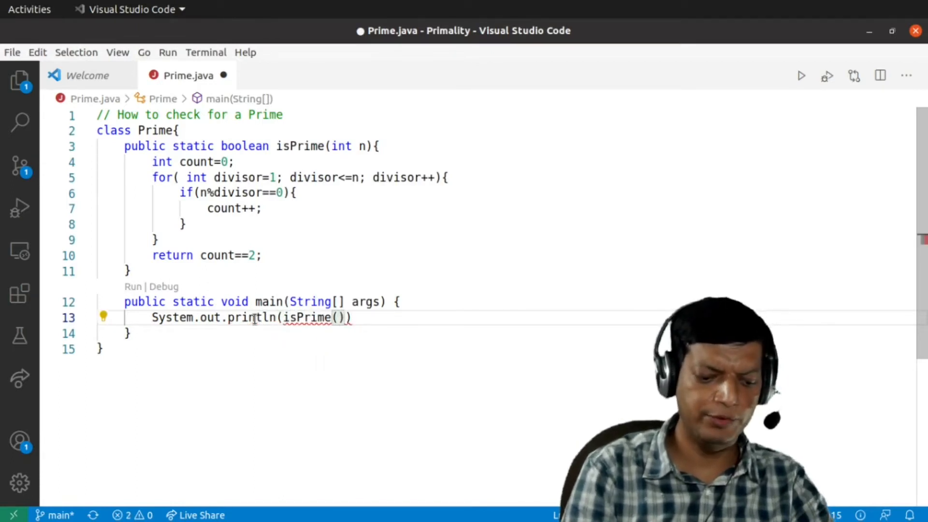
text(30)
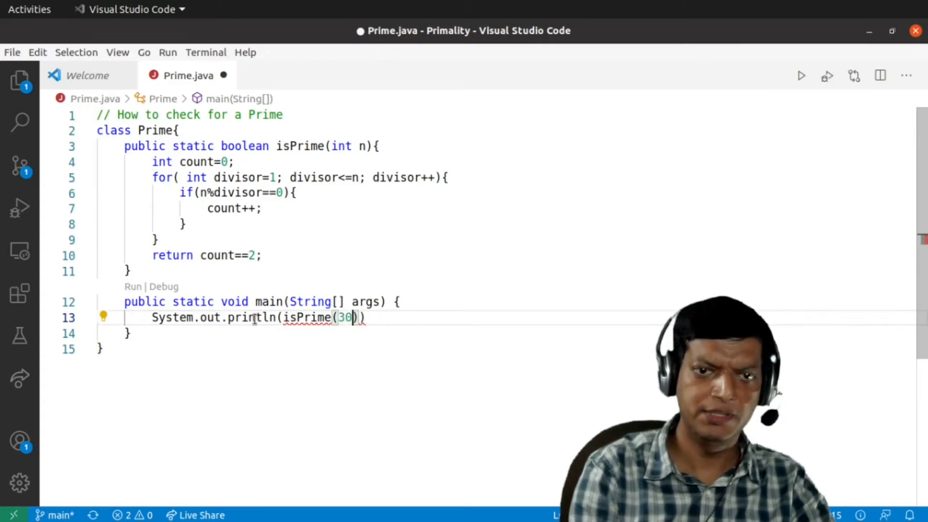
text(;)
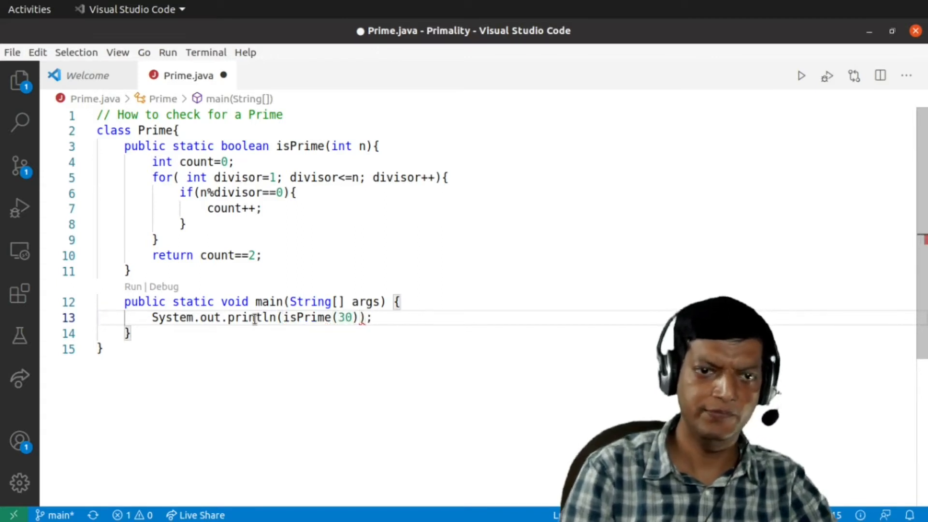
key(ctrl+s)
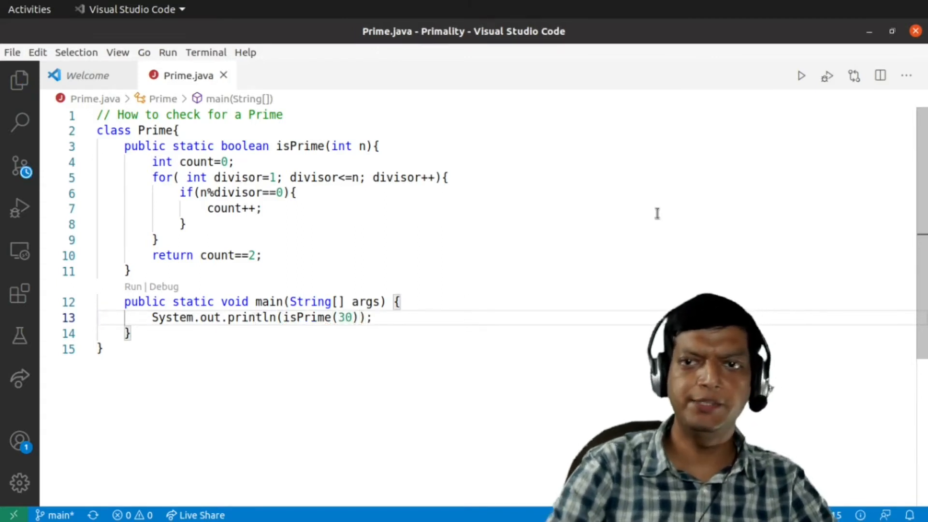
click(801, 75)
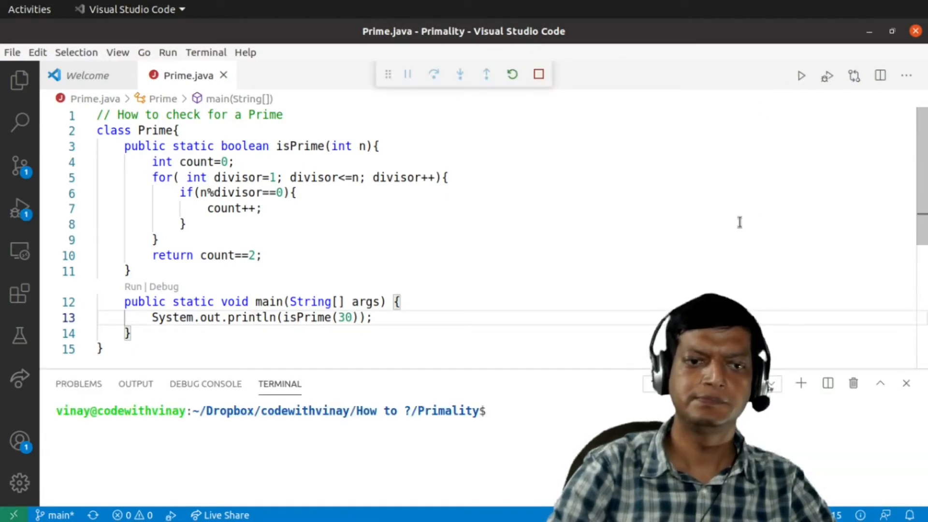
Add a second print of isPrime(31) with //false and //true notes, and run again showing false then true
click(801, 76)
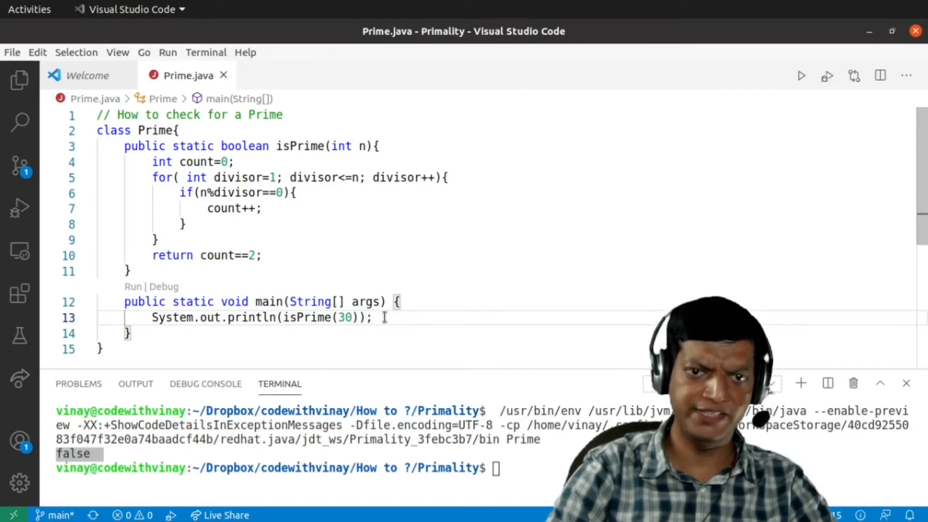
text(System.out.println(isPrime(30));)
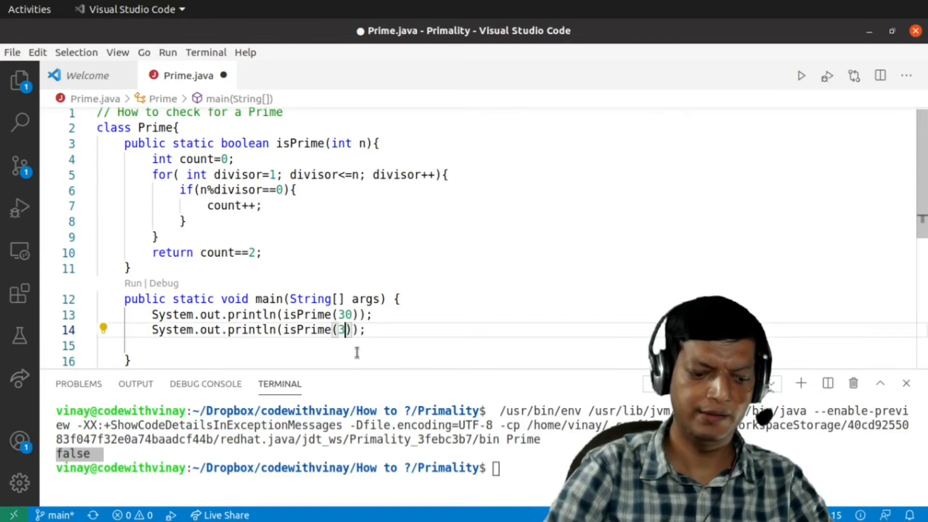
text(1)
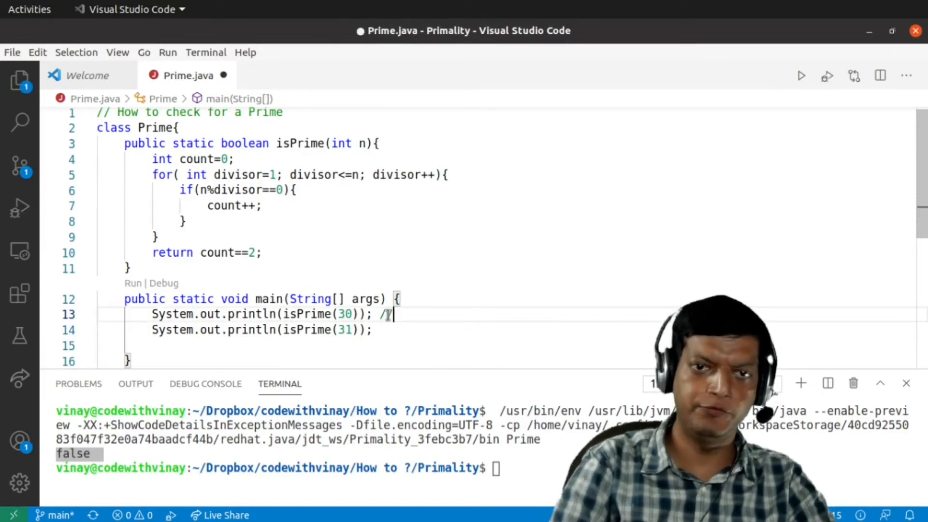
text(false)
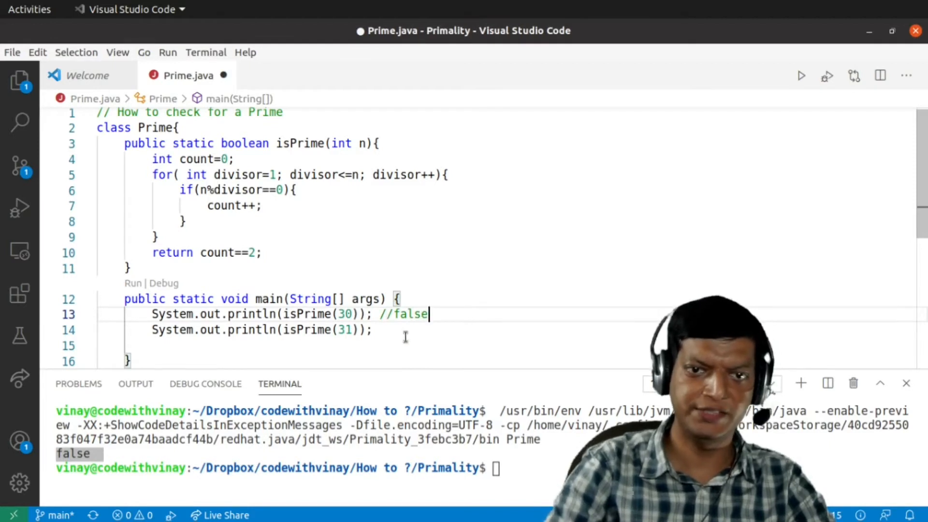
text(//tr)
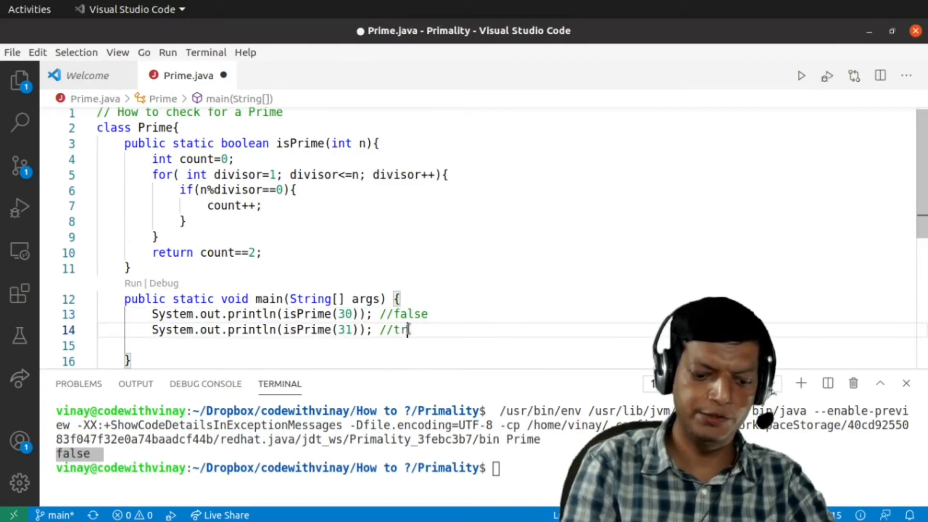
text(ue)
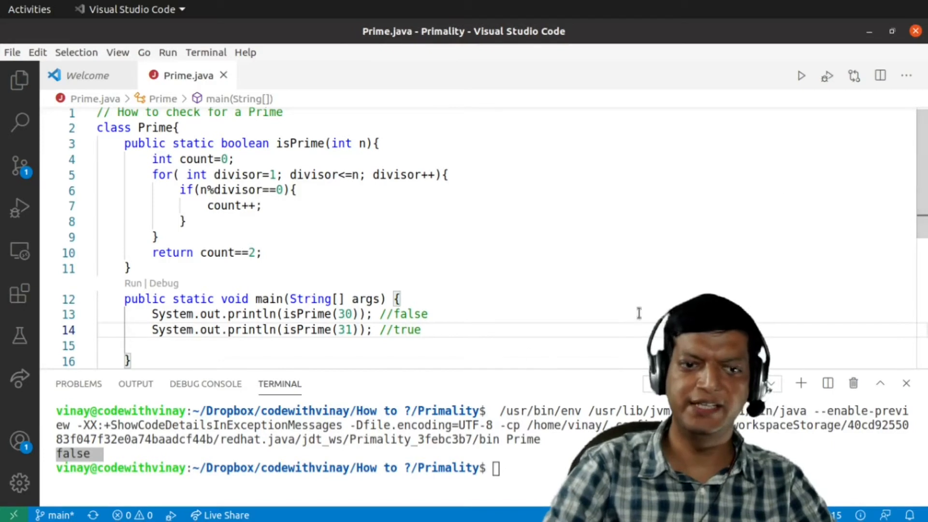
click(801, 75)
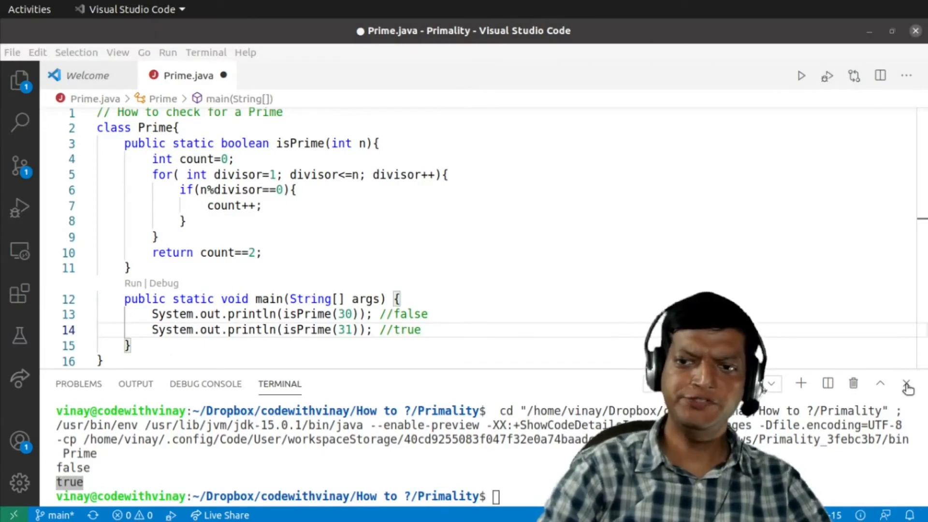
Add `if(n<2) return false;` with a comment at the start of isPrime
click(905, 385)
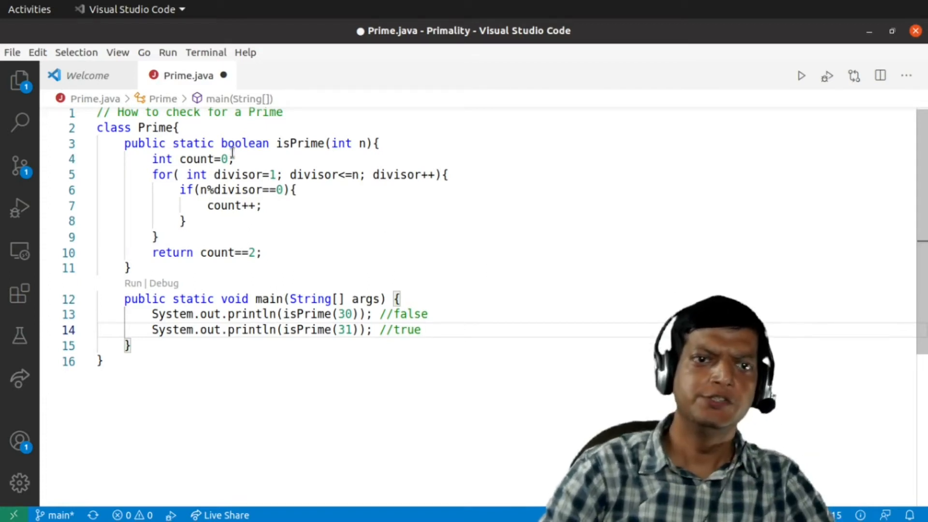
key(Enter)
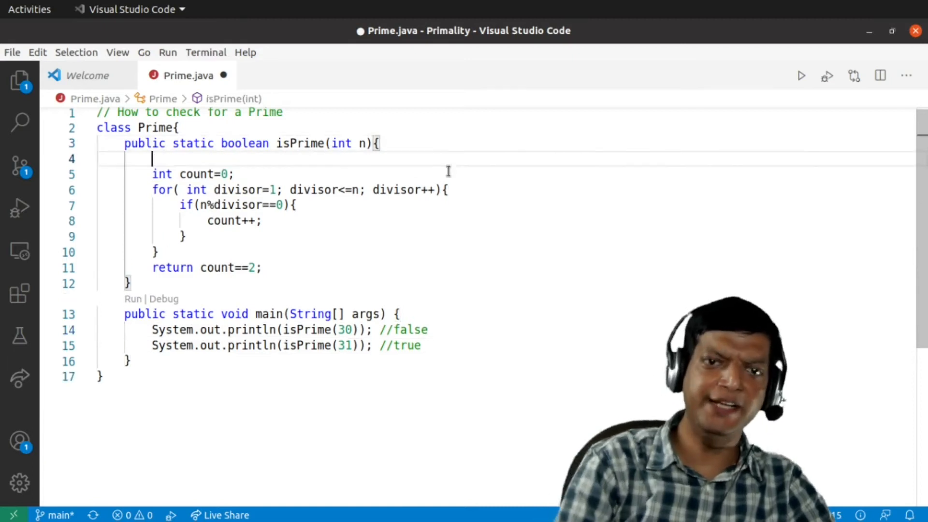
text(if()
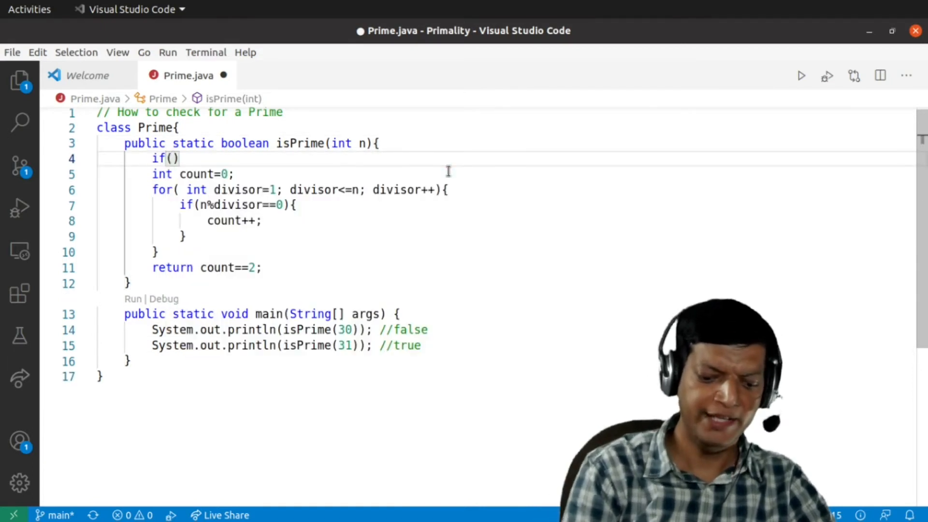
text(n<2)
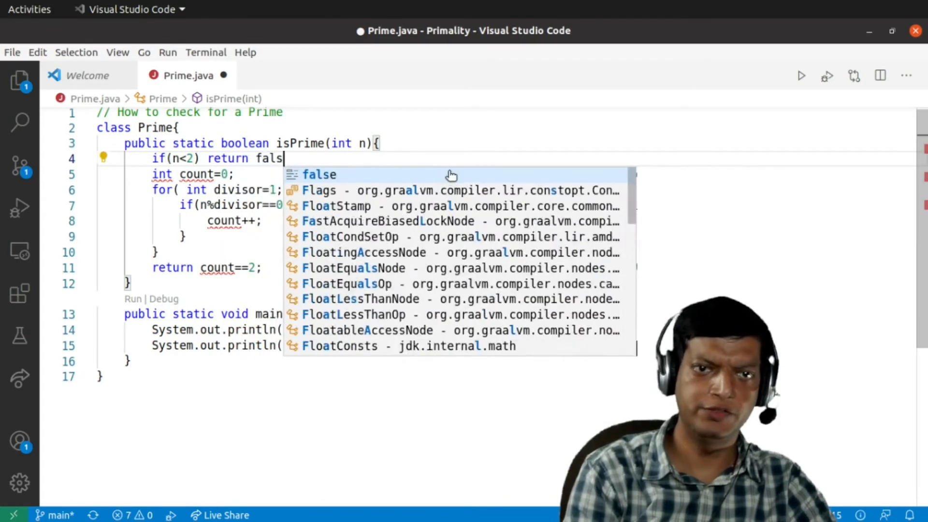
text(e; //)
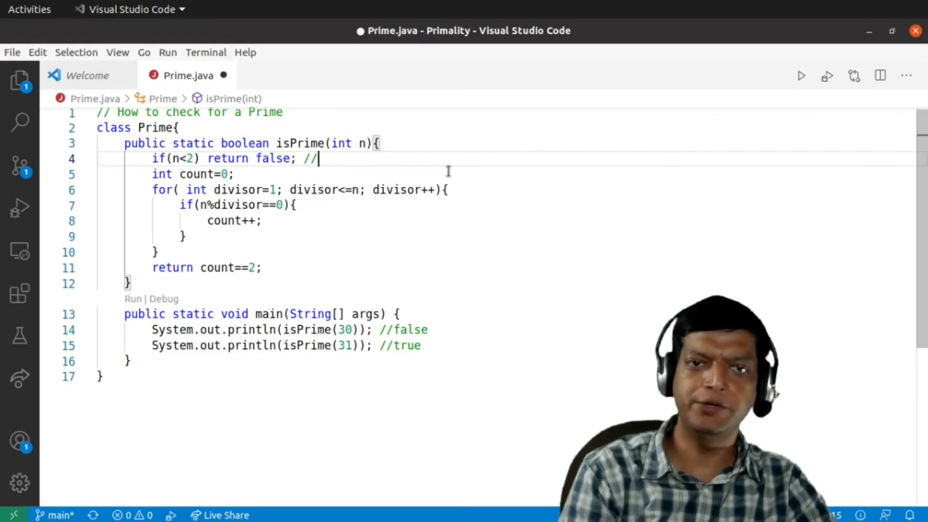
text(n)
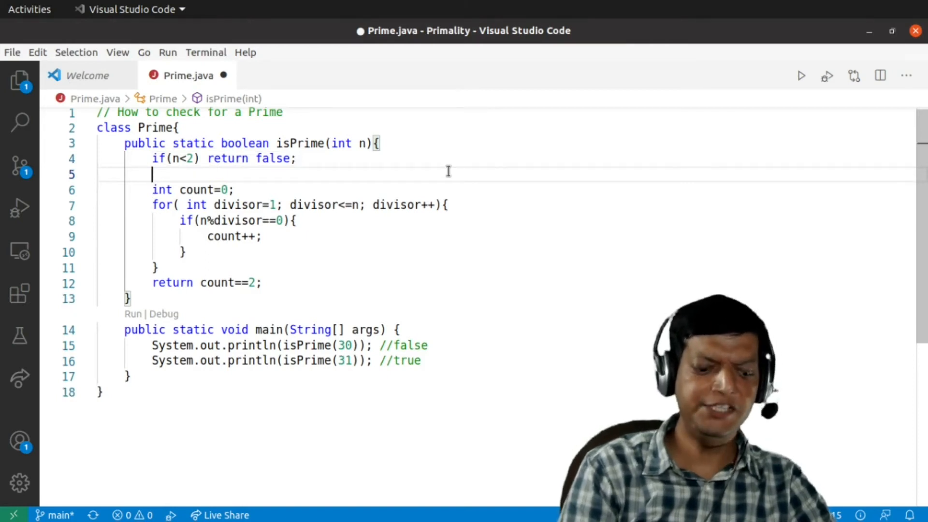
Add `else if(n==2) return true;` below the n<2 check
text(else if)
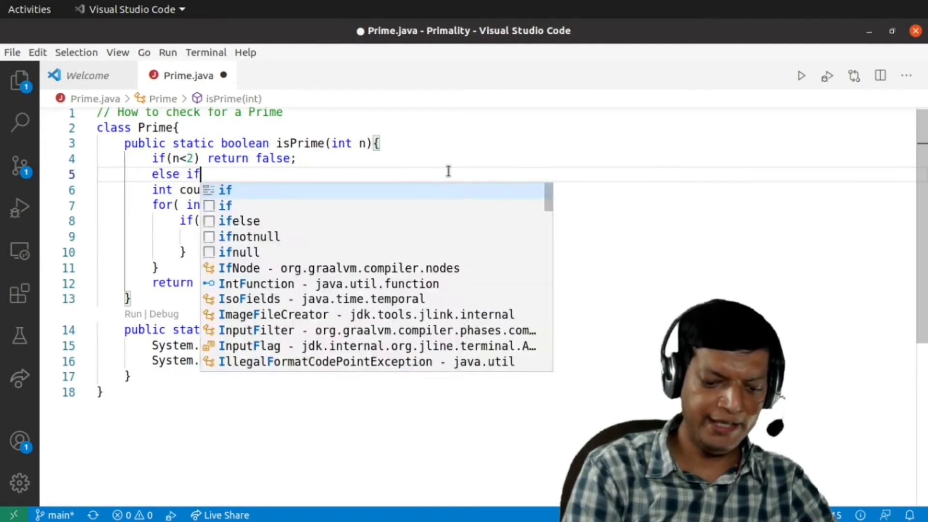
text((b)
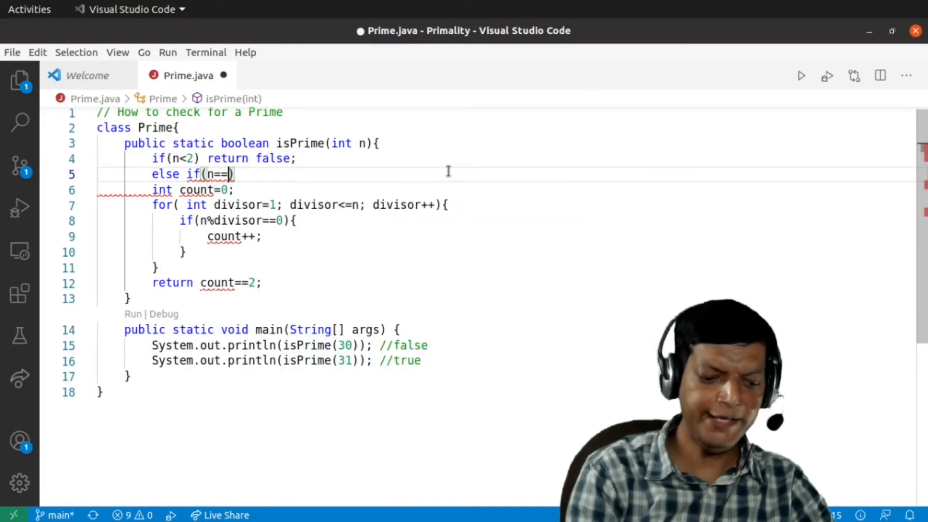
text(2))
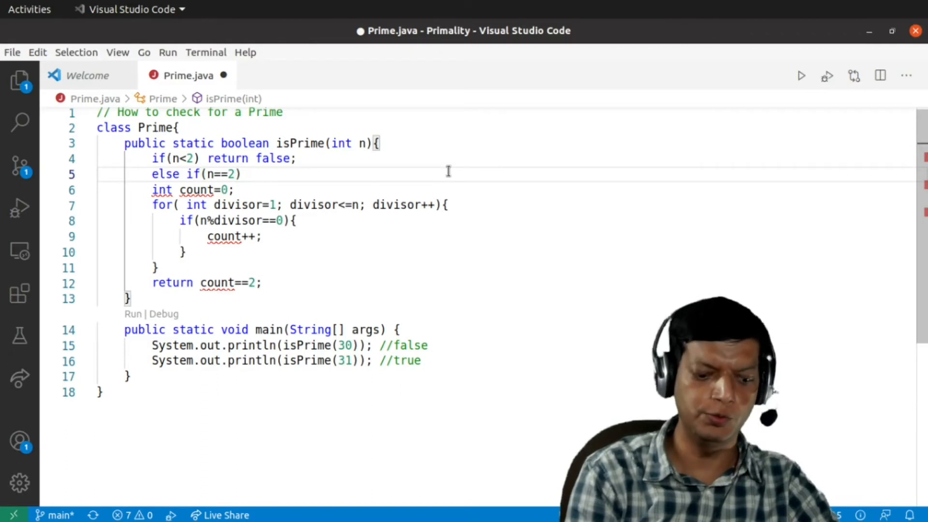
text(return true;)
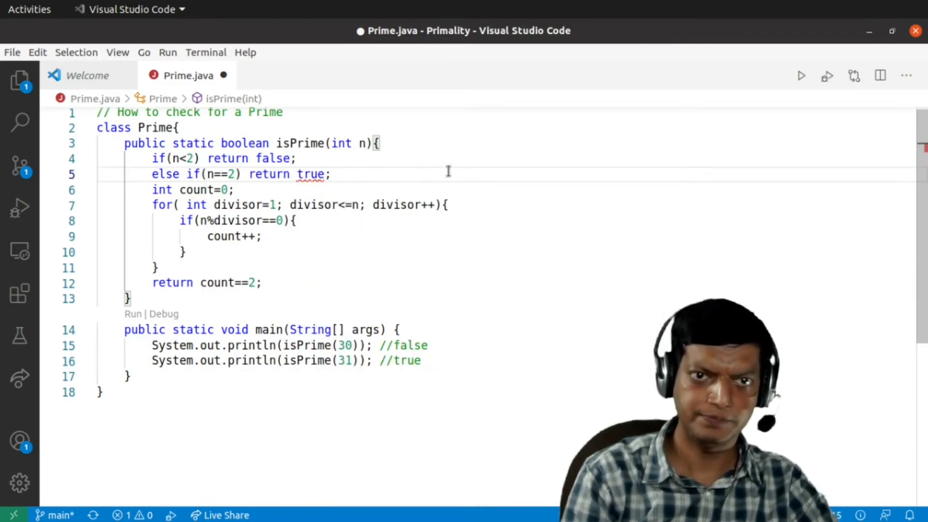
text(e)
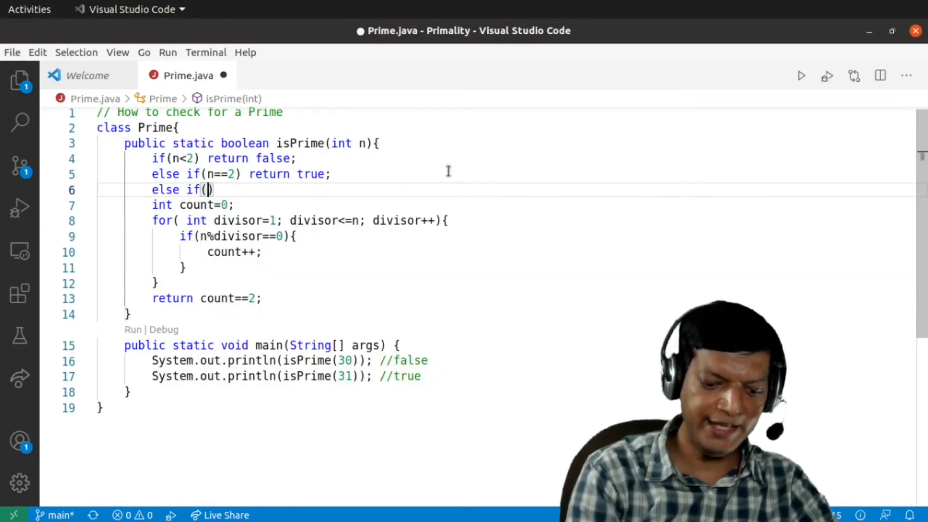
Add `else if(n%2==0) return false;` to reject other even numbers early
text(n%)
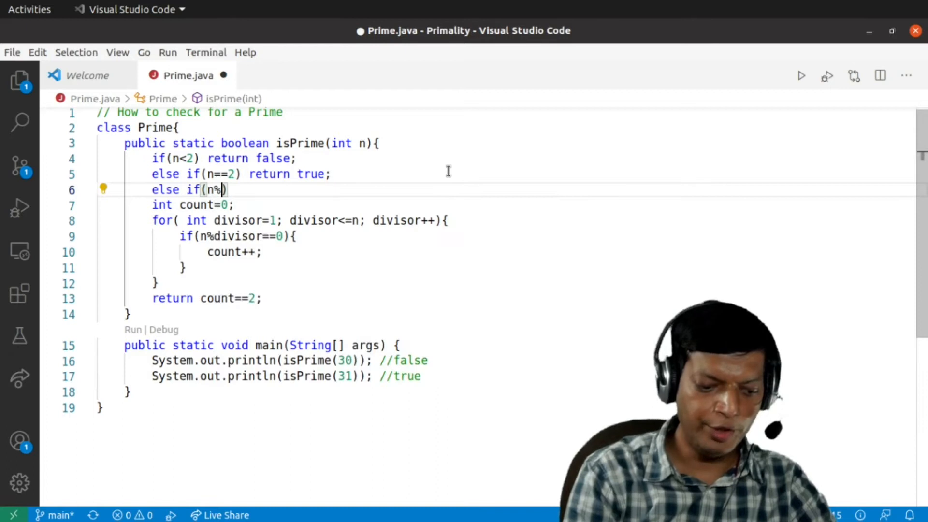
text(2==0)
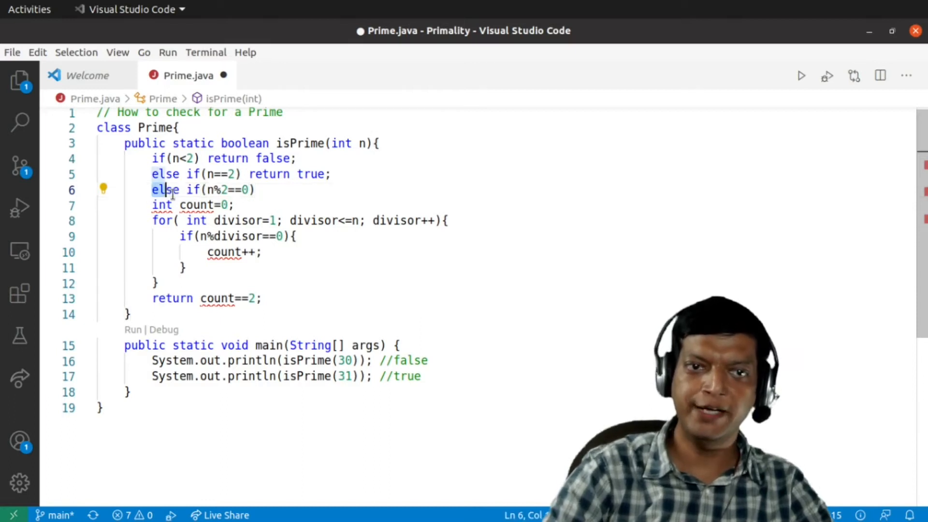
drag(152, 190, 254, 190)
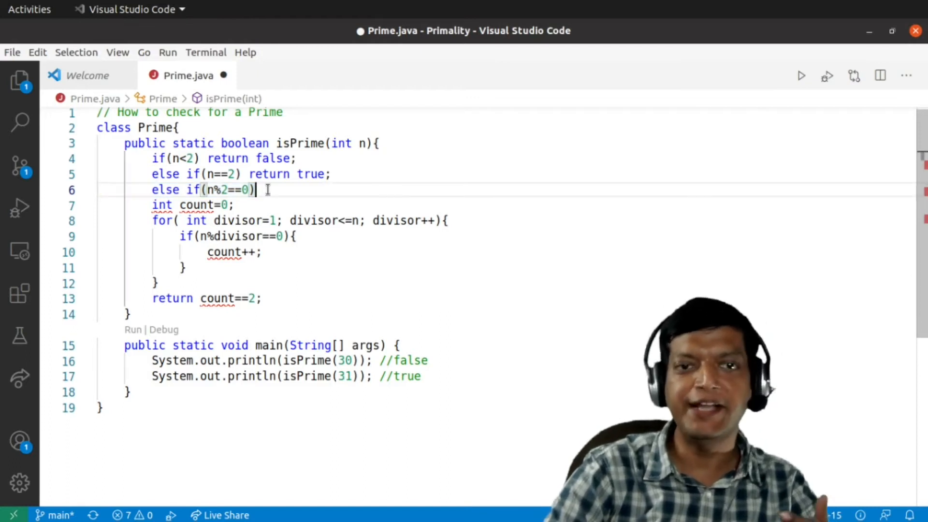
text(return false;)
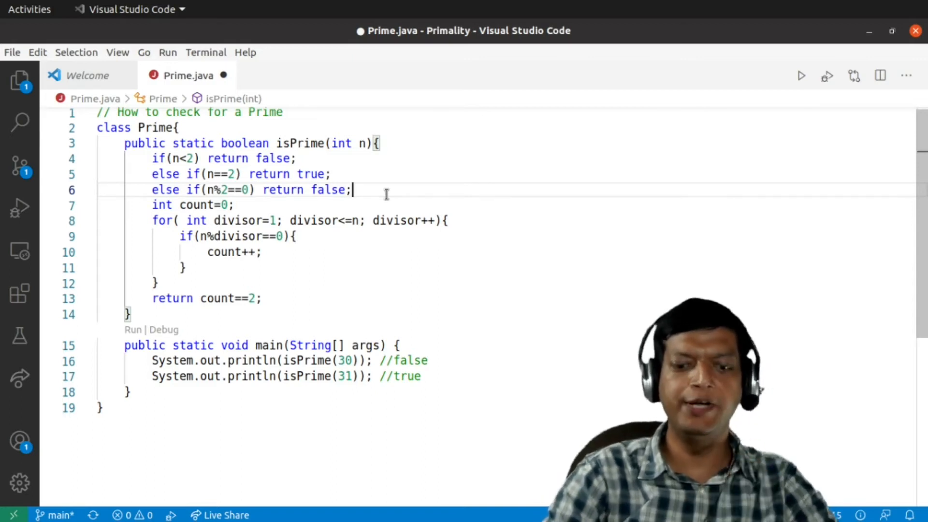
Wrap the count variable, divisor loop and count==2 return inside a final else block
text(else{)
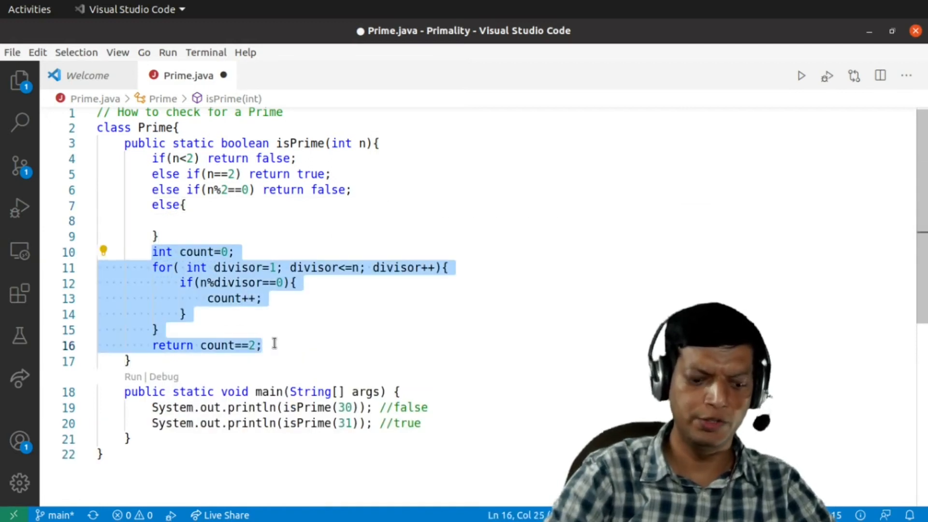
key(Delete)
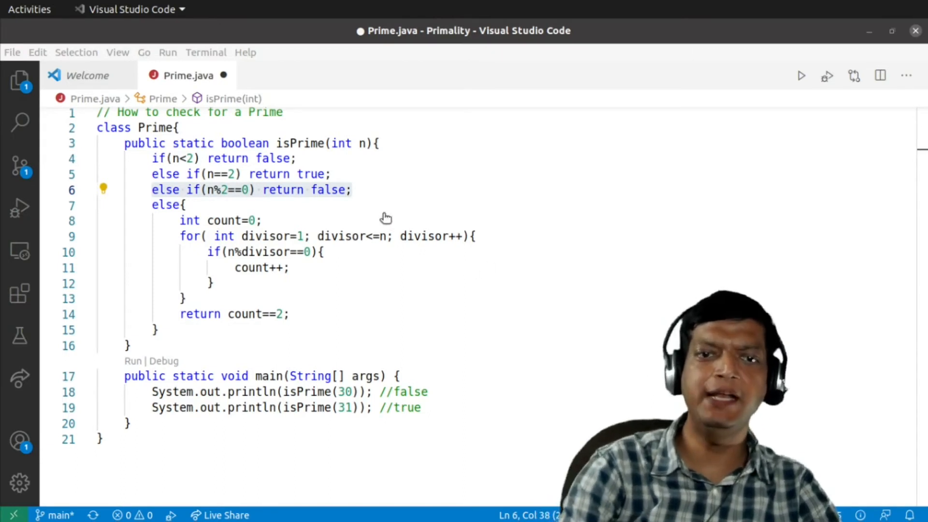
mouse_move(404, 271)
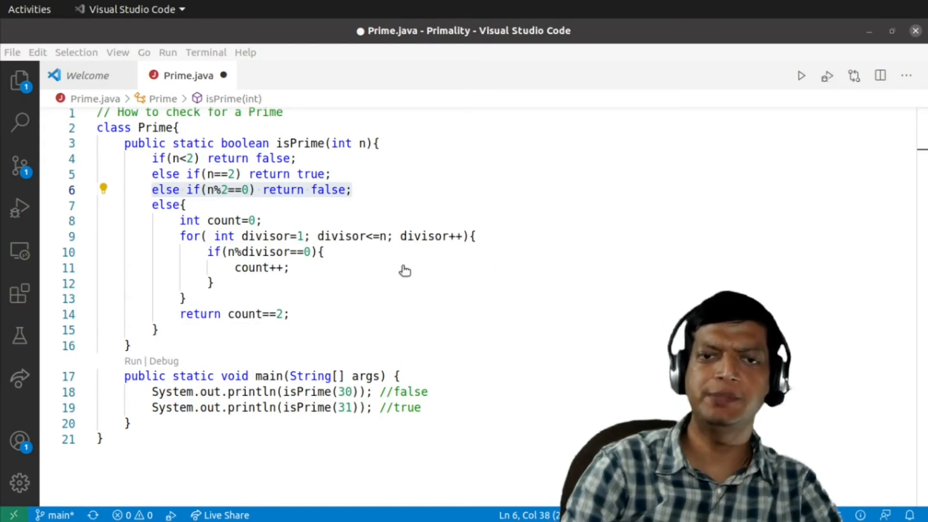
mouse_move(522, 112)
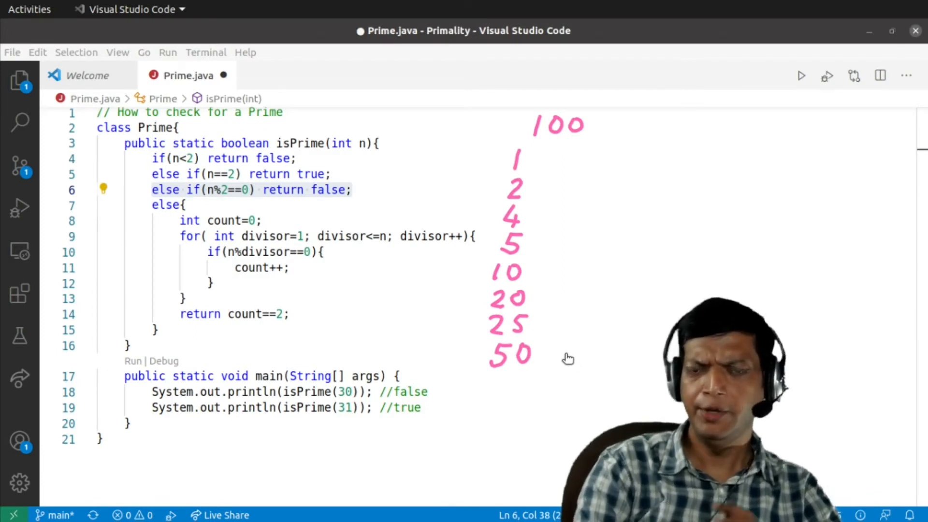
mouse_move(560, 355)
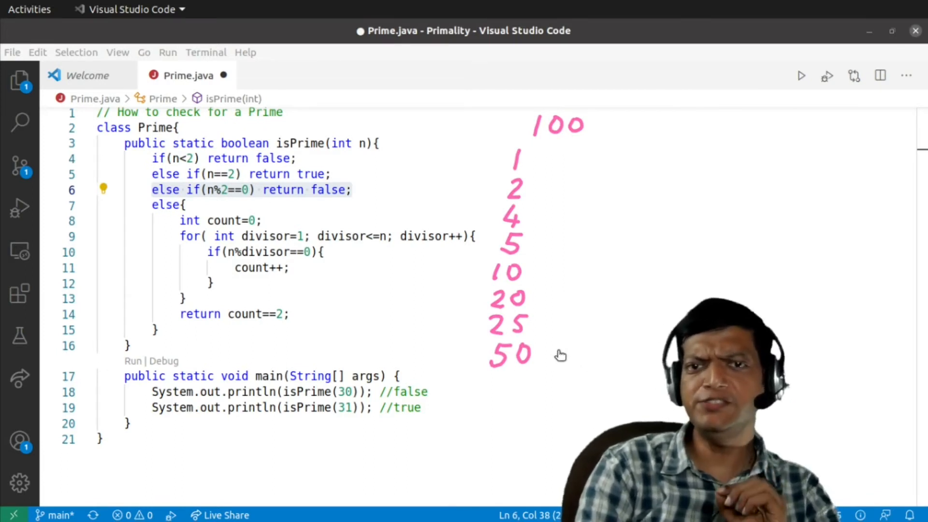
mouse_move(545, 316)
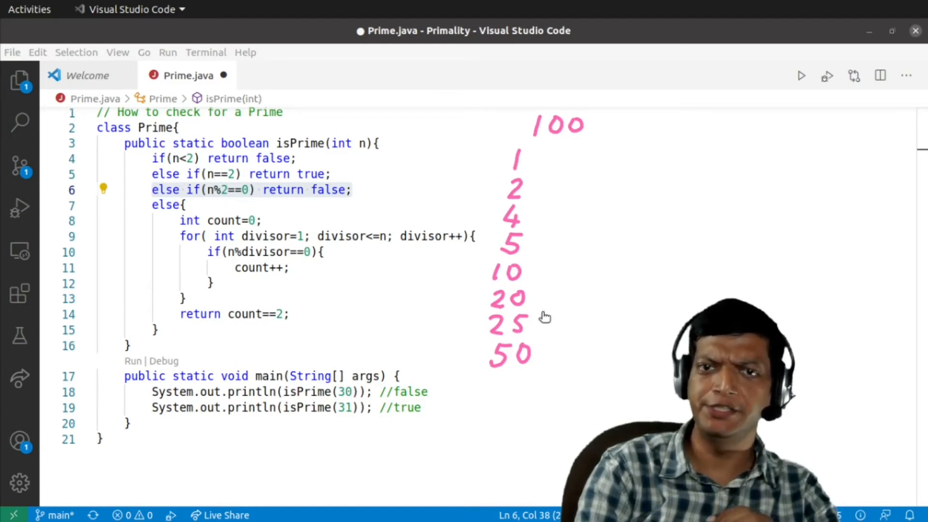
mouse_move(548, 158)
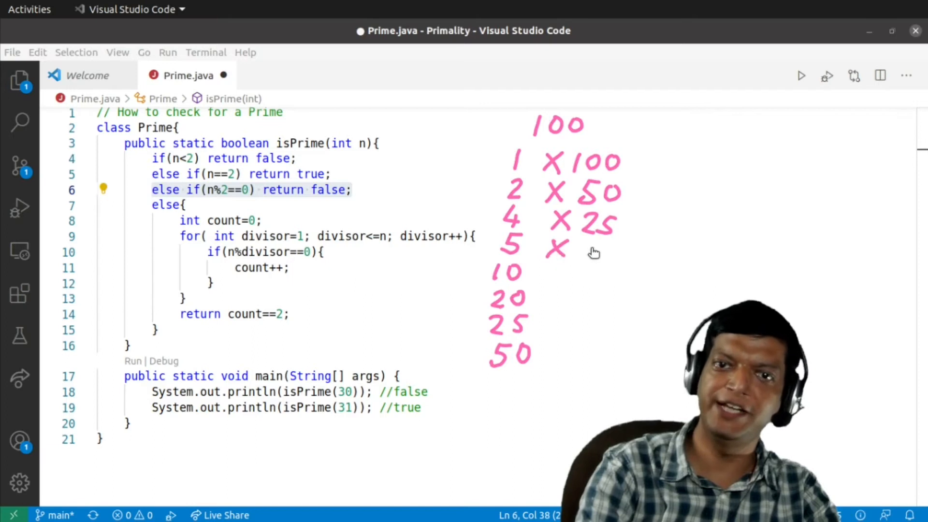
mouse_move(585, 250)
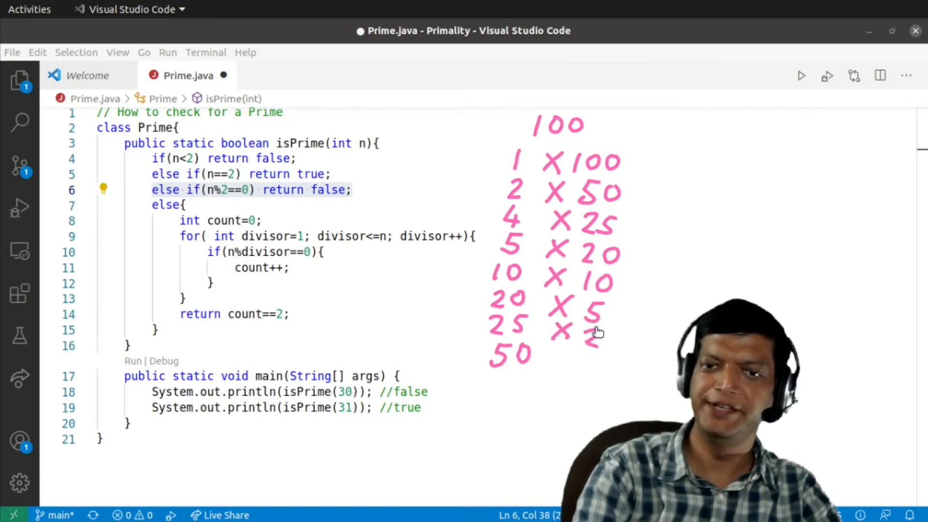
mouse_move(604, 343)
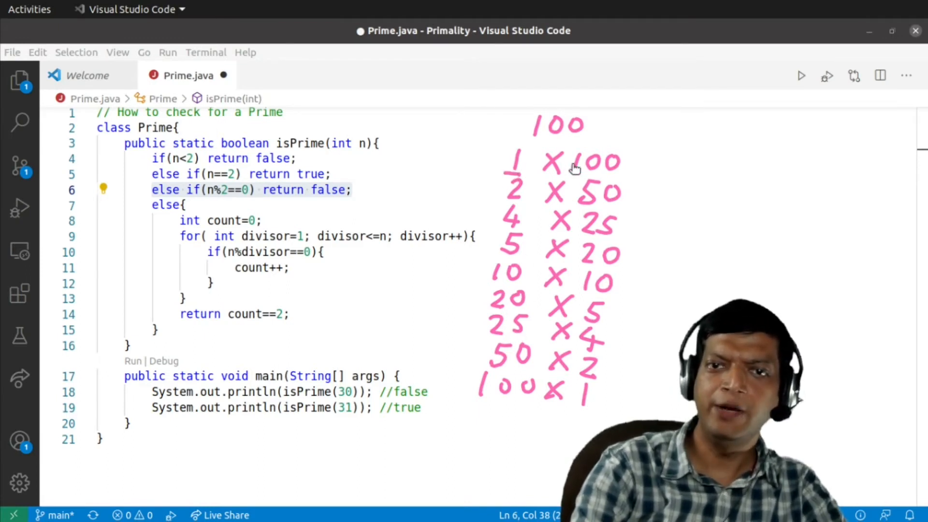
mouse_move(486, 403)
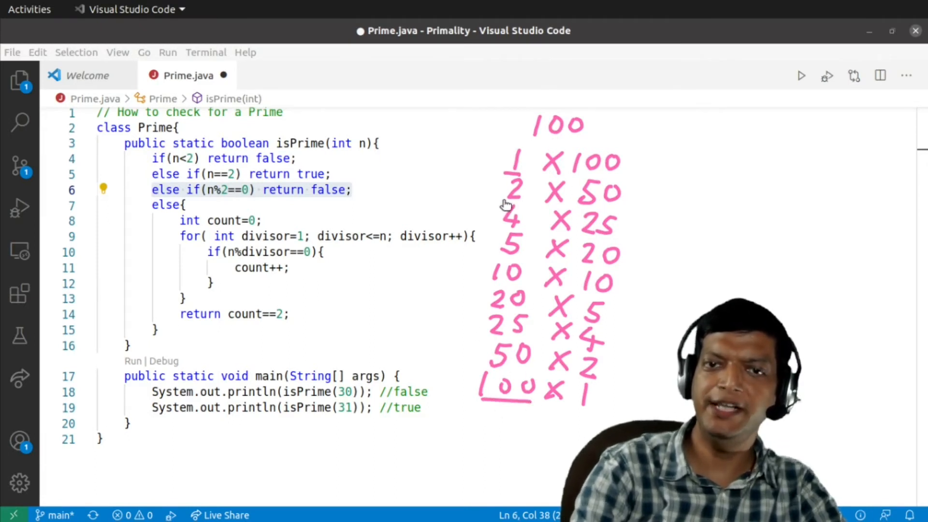
mouse_move(594, 199)
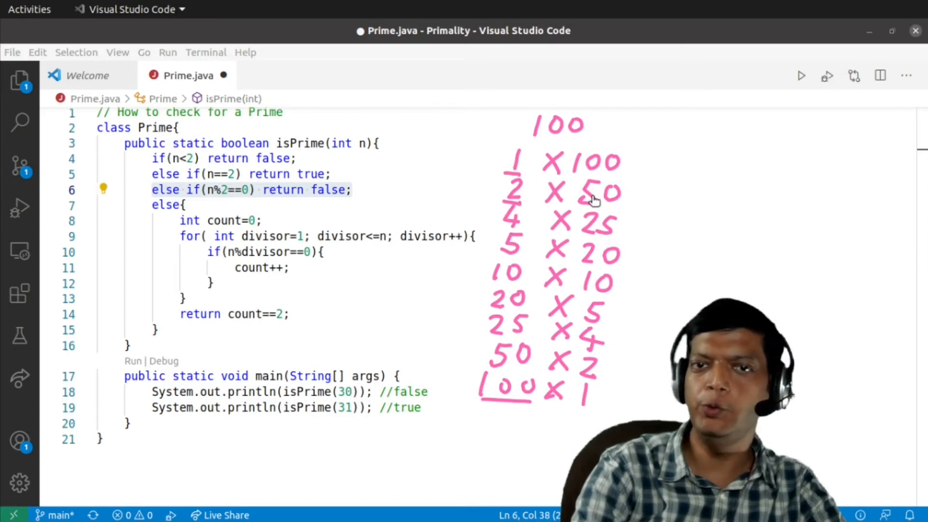
mouse_move(497, 374)
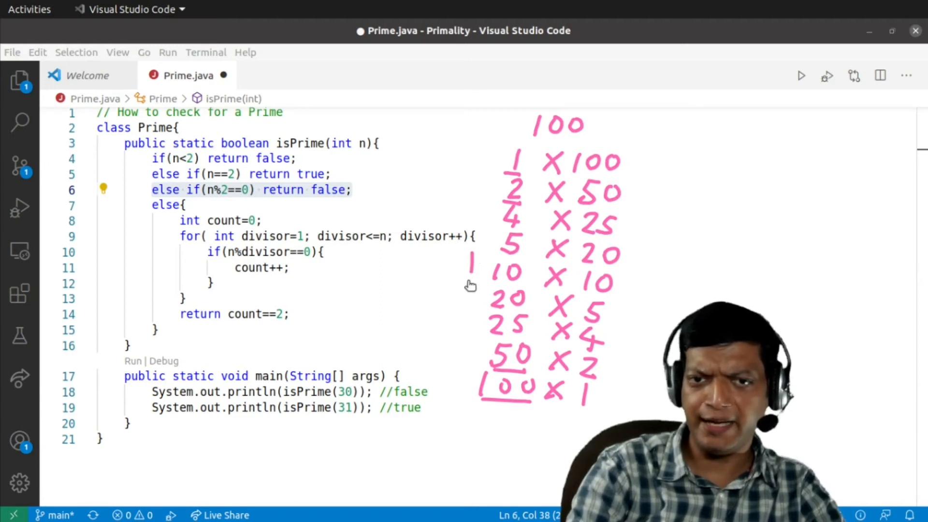
drag(468, 257, 637, 290)
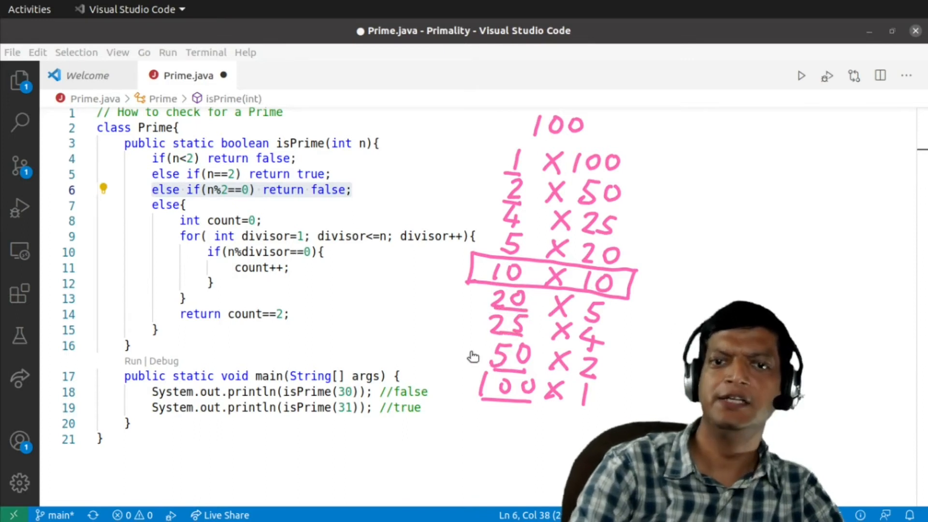
mouse_move(512, 367)
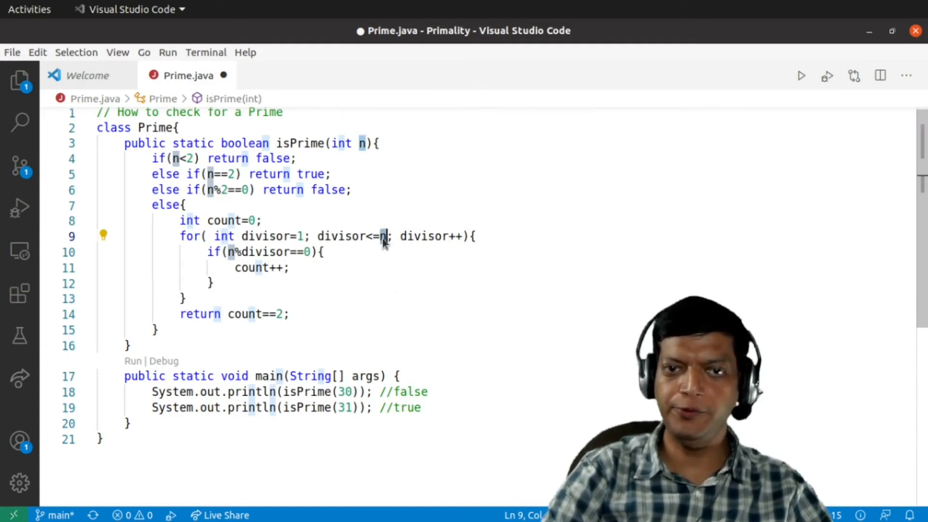
mouse_move(389, 258)
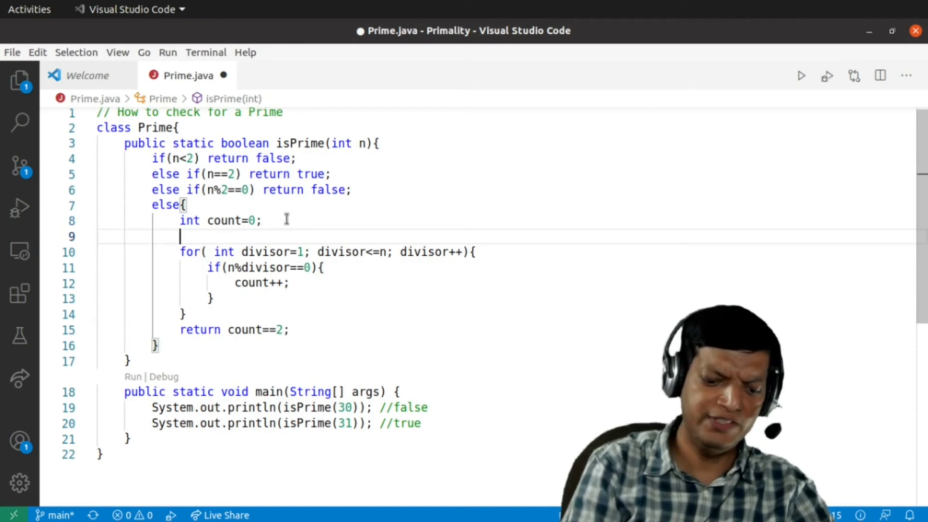
Declare `int limit=(int)Math.sqrt(n);` and use limit as the loop bound instead of n
text(int limit)
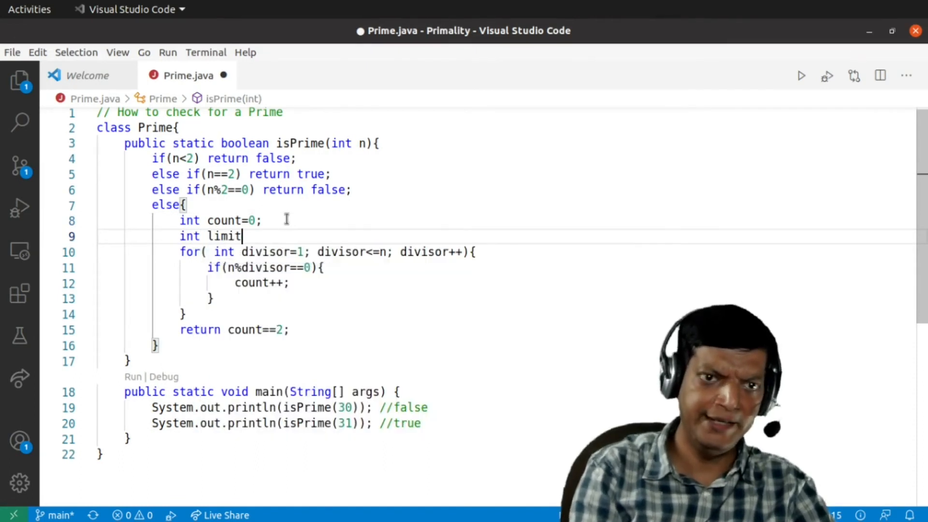
text(=(int)
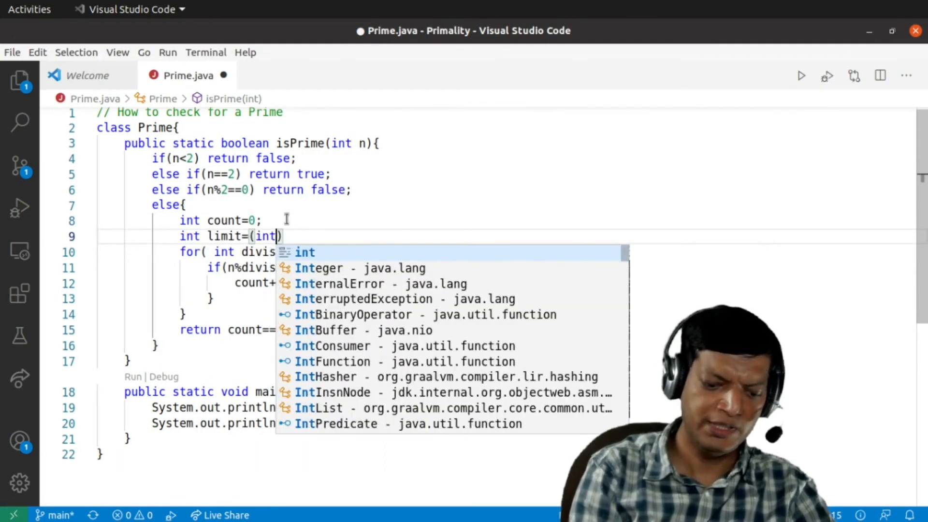
text()Math.)
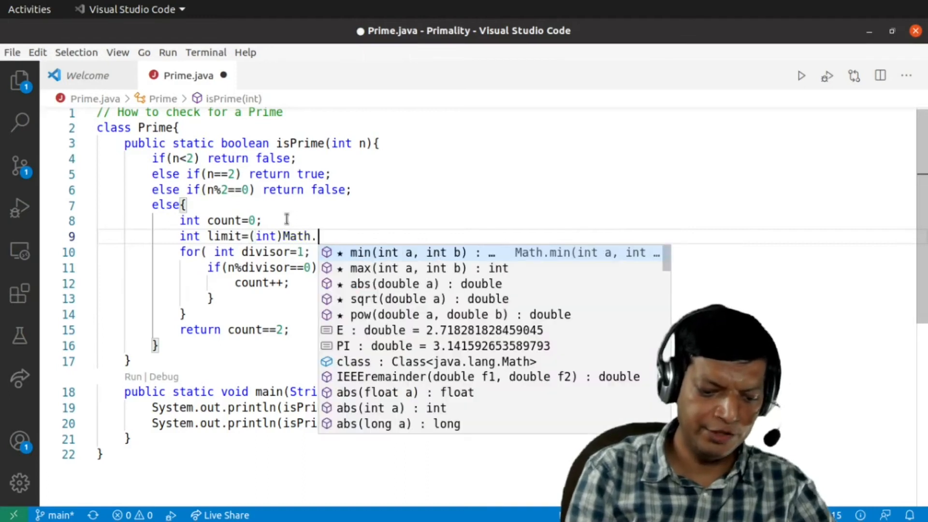
text(sqrt(n)
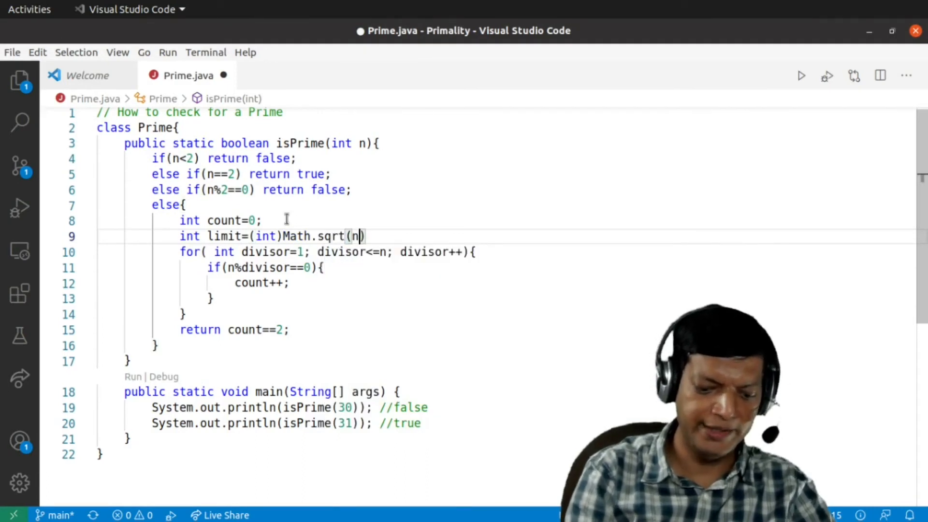
text();)
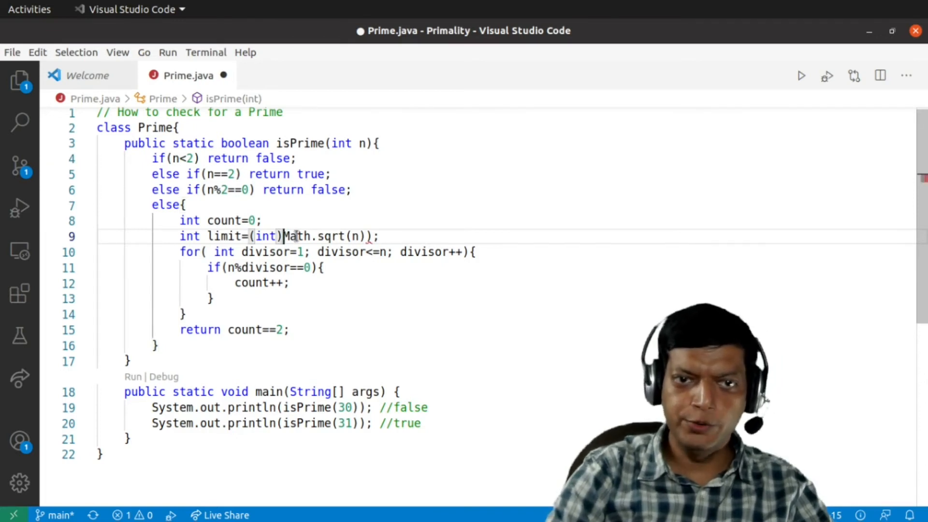
drag(282, 235, 372, 236)
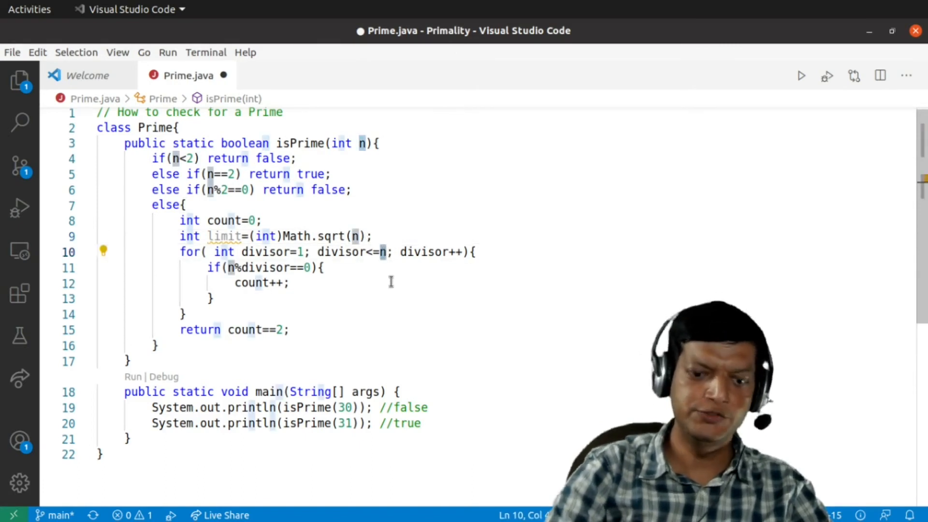
text(limit)
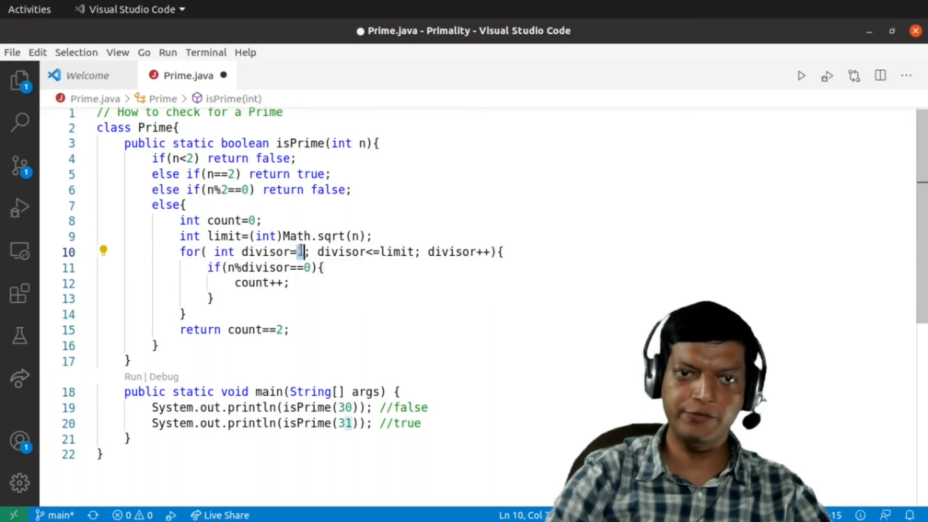
Start the divisor loop at 3 and step it by 2 (divisor+=2) over odd divisors
text(3)
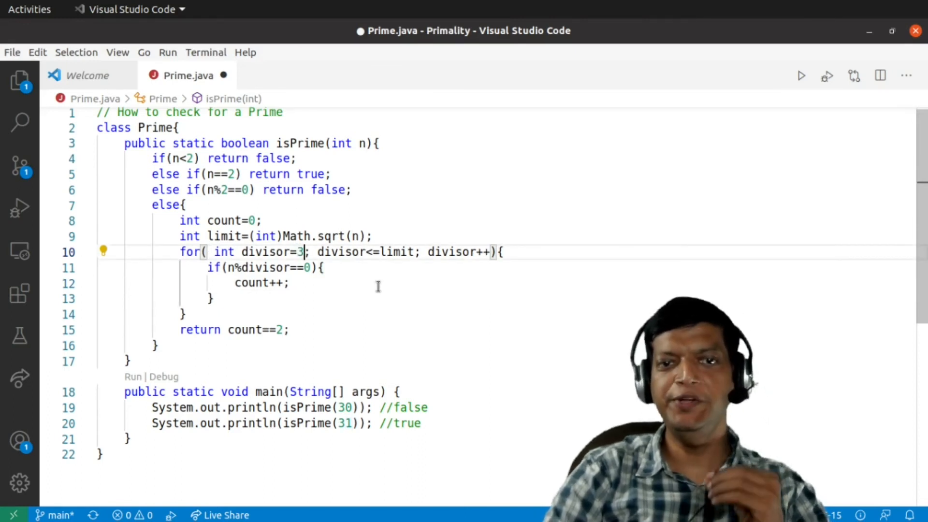
drag(181, 221, 291, 330)
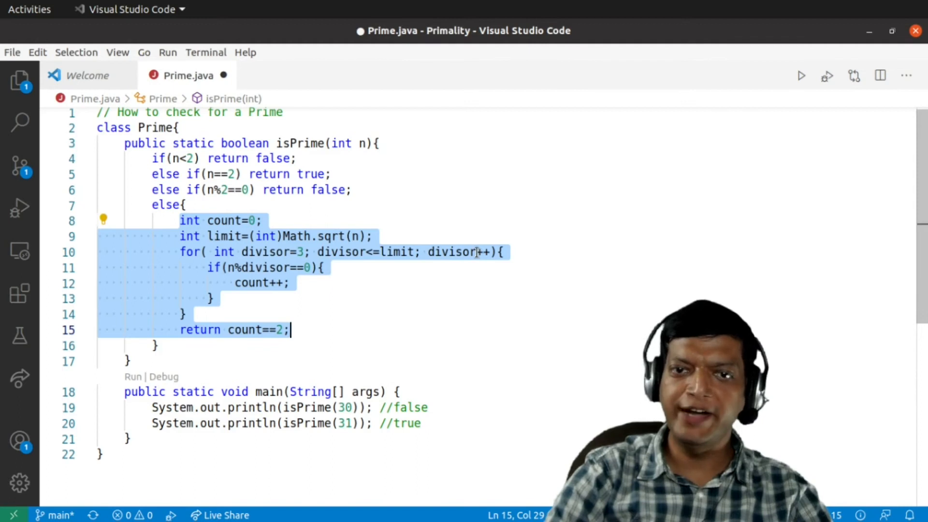
click(480, 307)
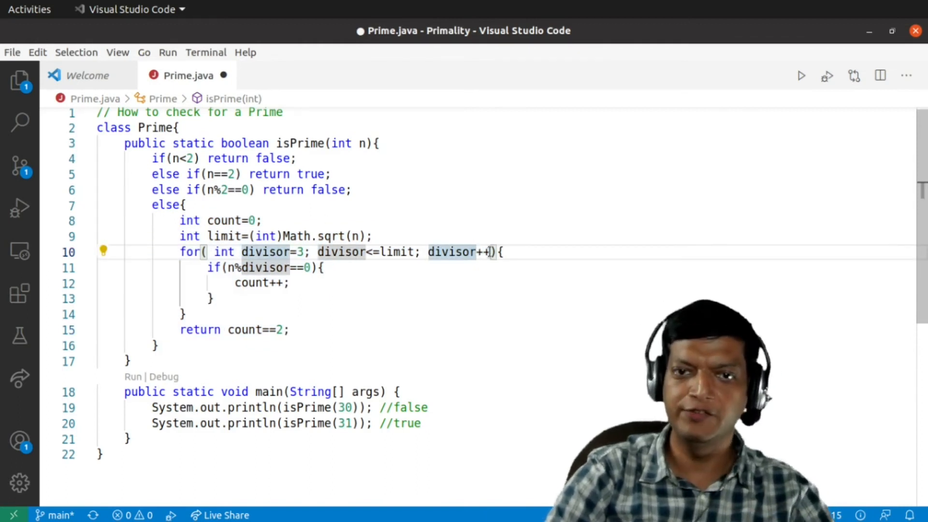
key(BackSpace)
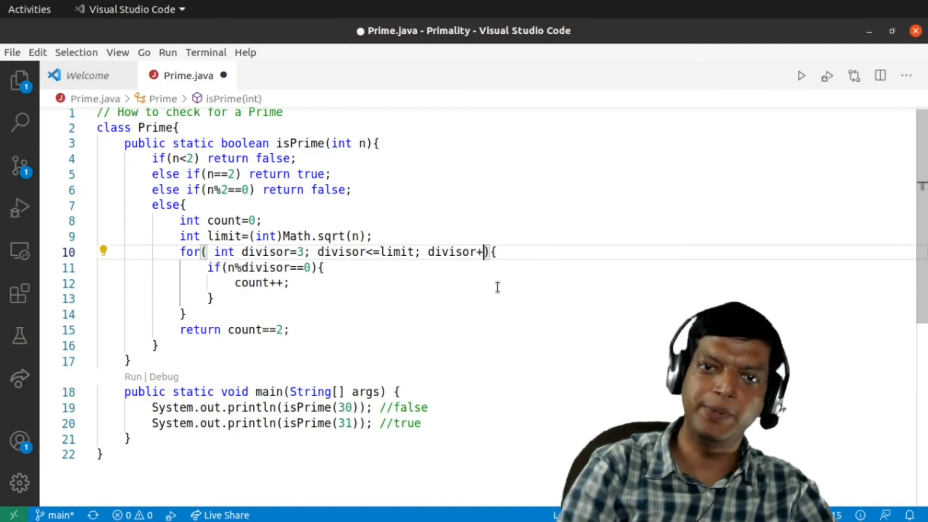
text(=)
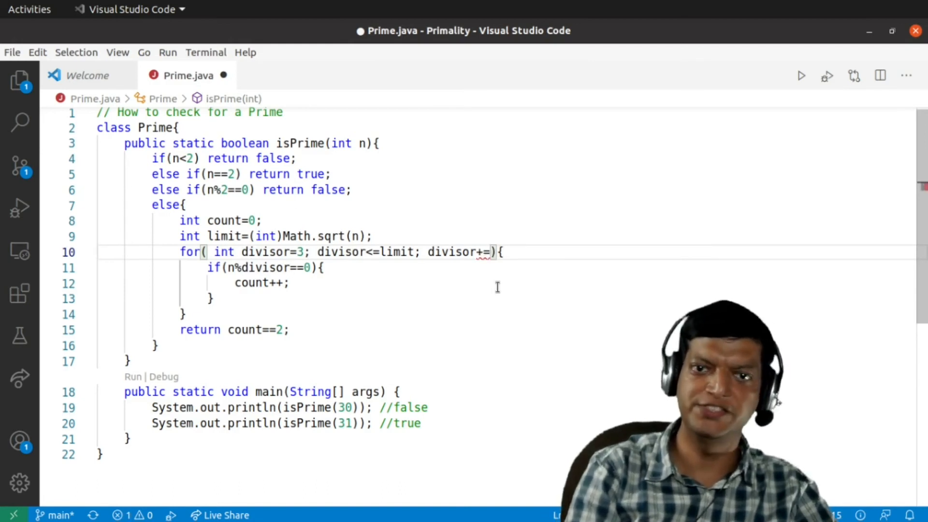
text(2)
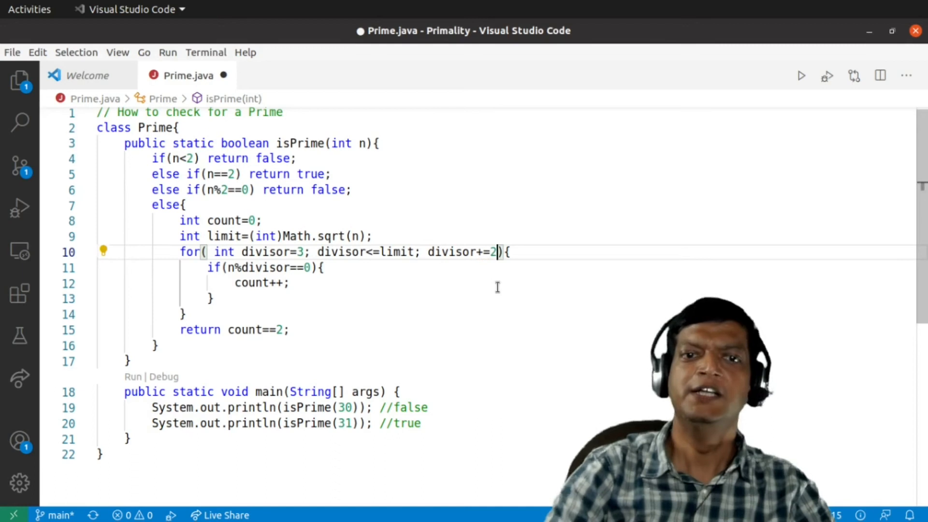
mouse_move(397, 296)
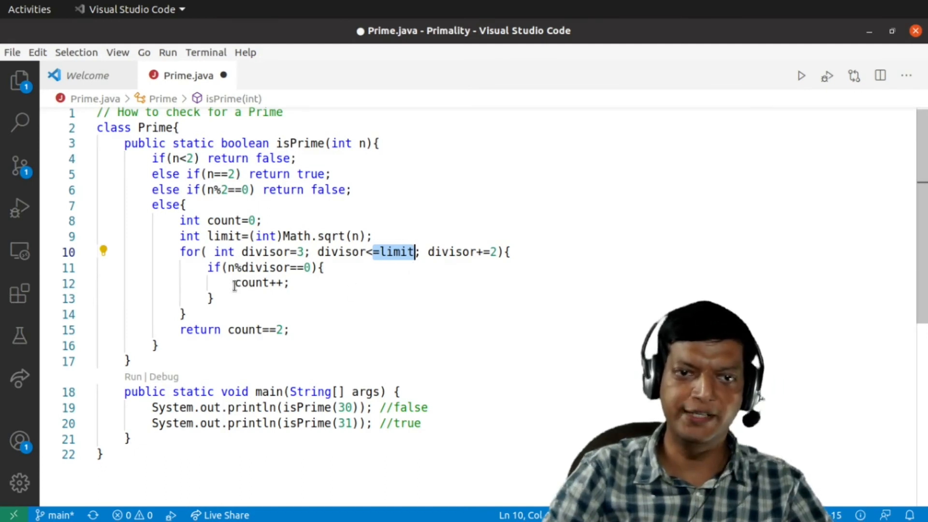
Return false on finding a divisor, delete `int count=0;`, and return true after the loop
text(ret)
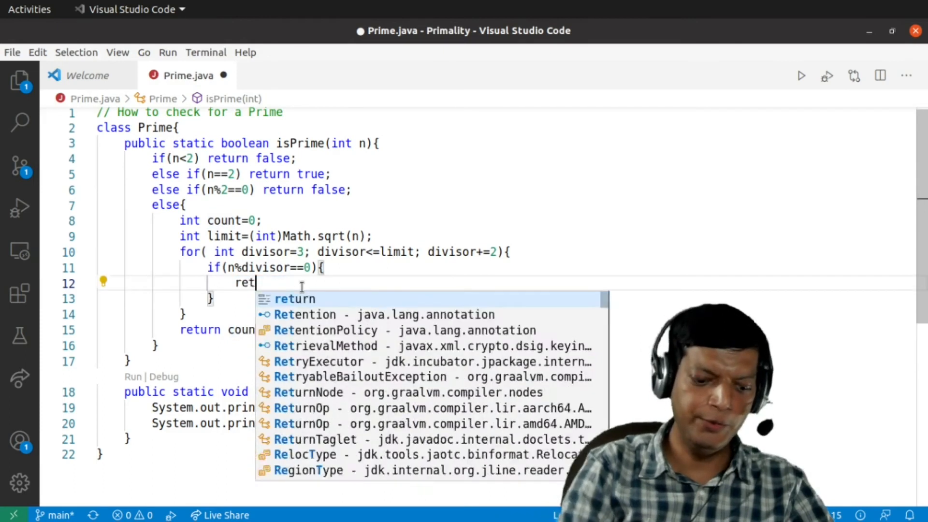
text(urn false;)
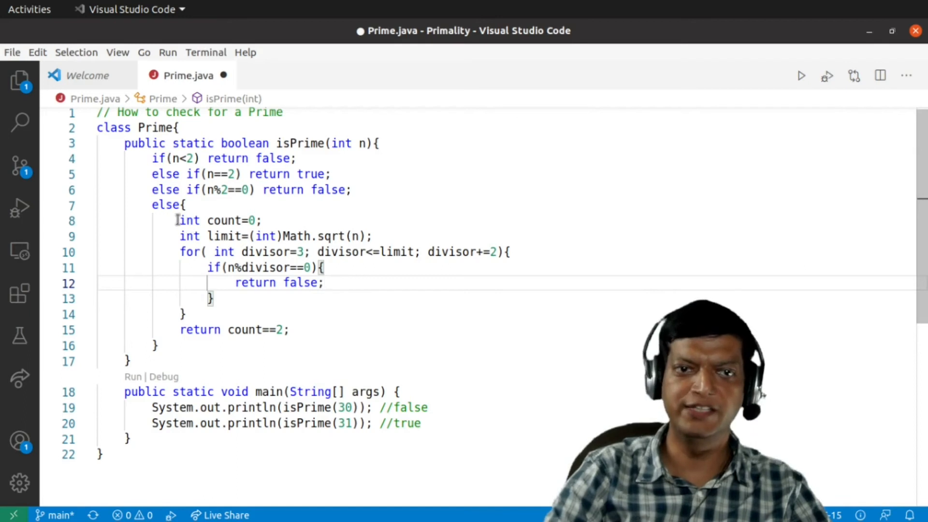
drag(180, 220, 262, 220)
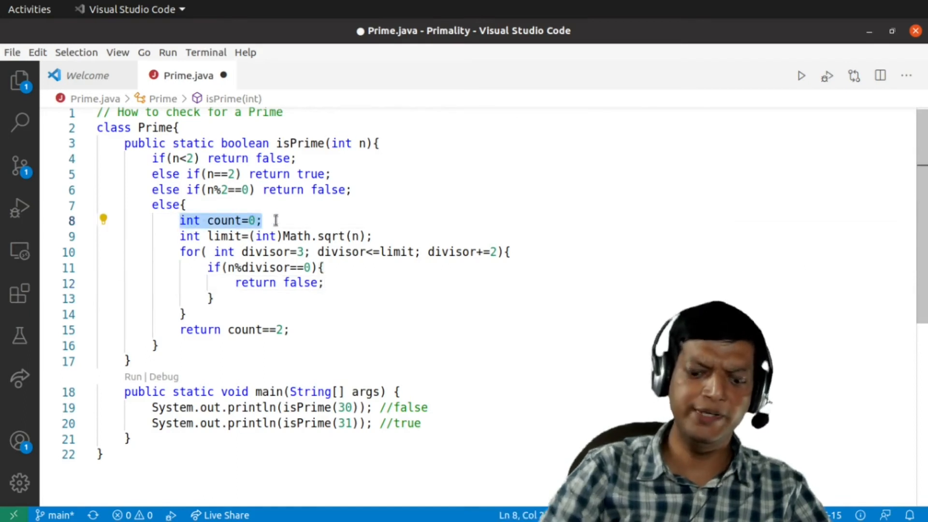
key(Delete)
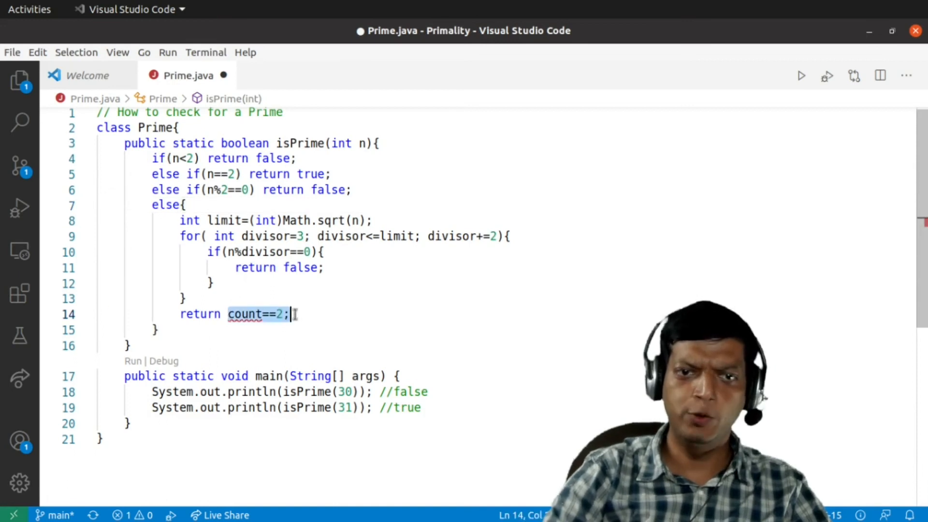
text(true)
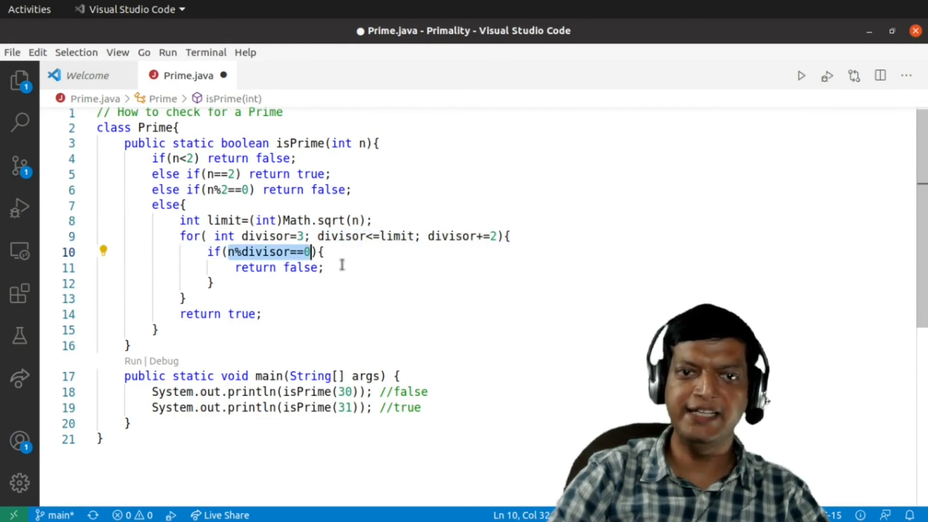
mouse_move(353, 277)
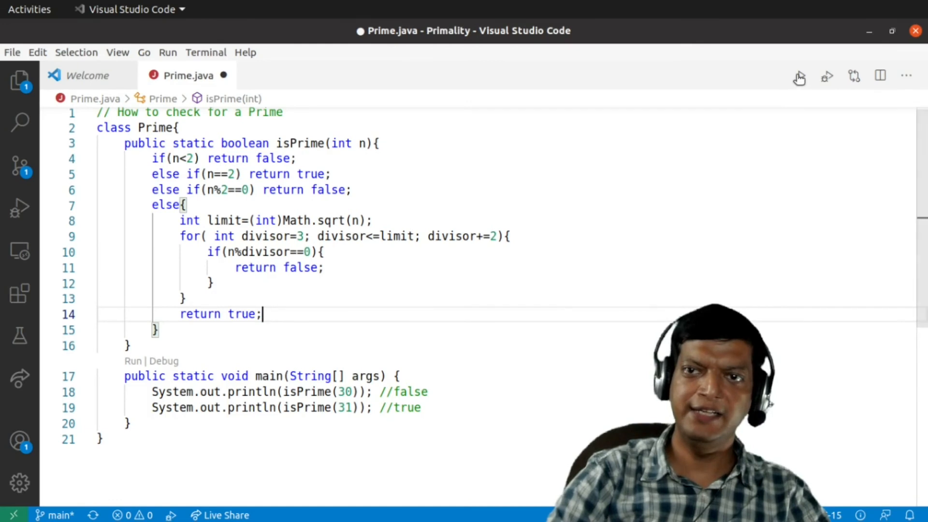
Run the revised program printing false then true, and change the second test call to isPrime(101)
click(800, 75)
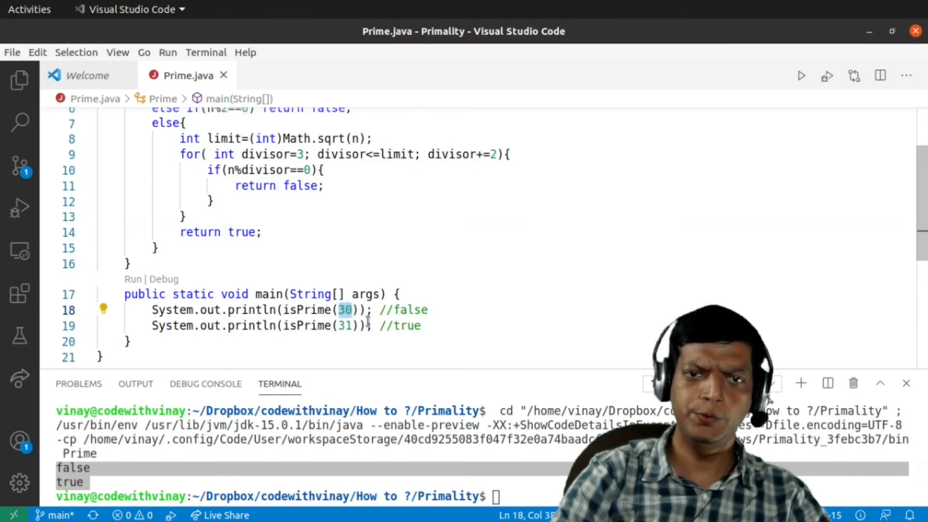
click(352, 325)
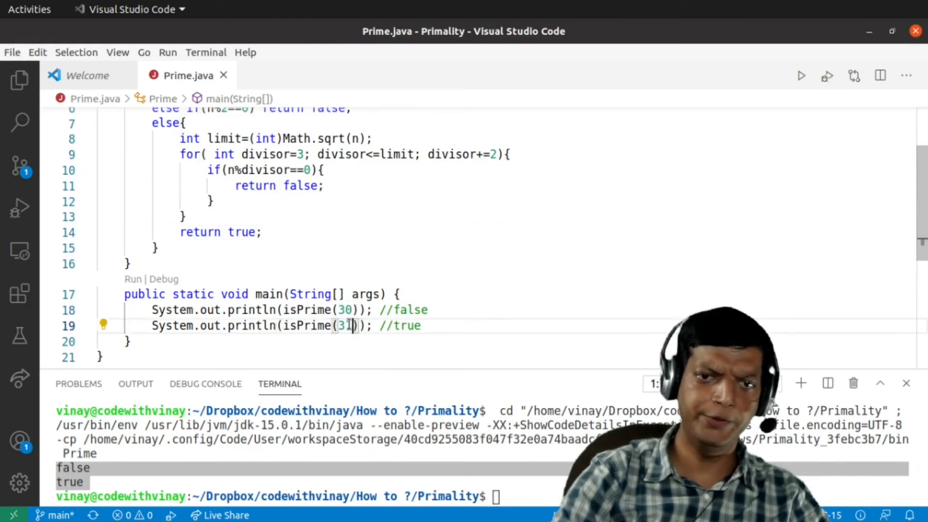
key(BackSpace)
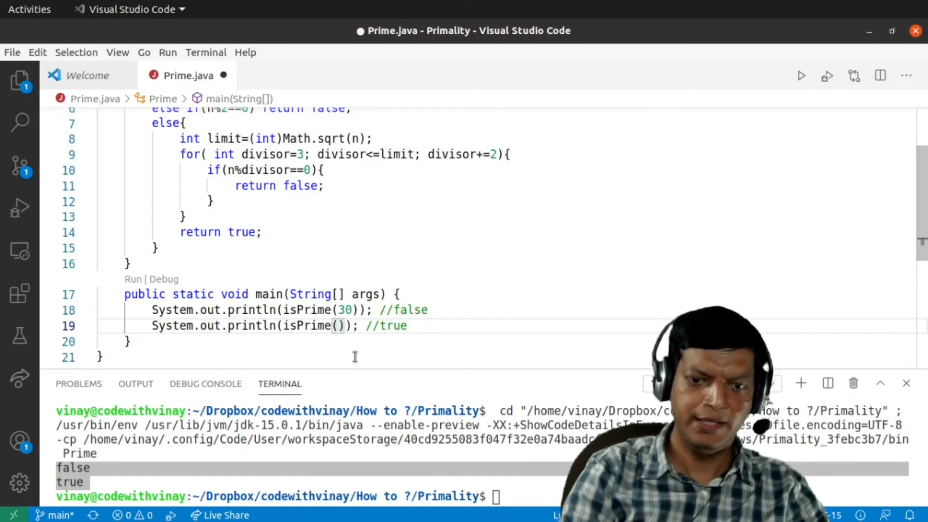
text(101)
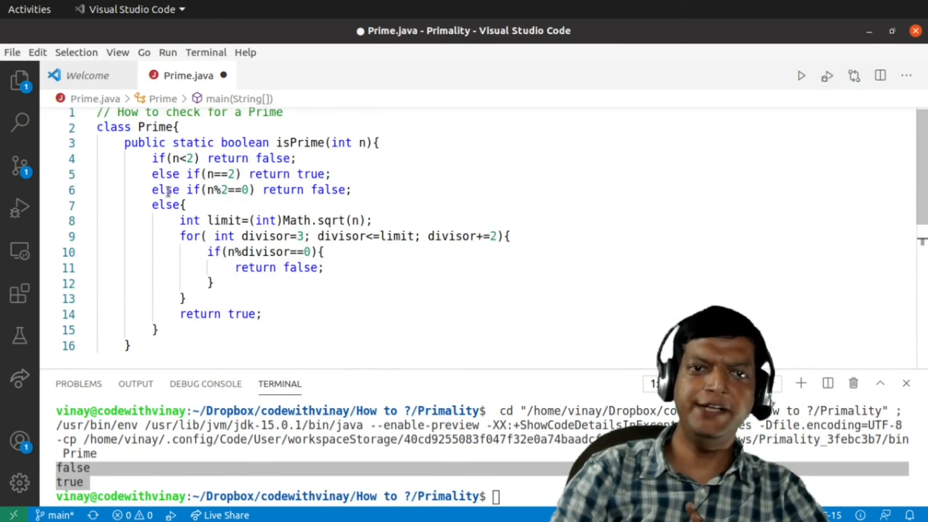
drag(151, 157, 351, 190)
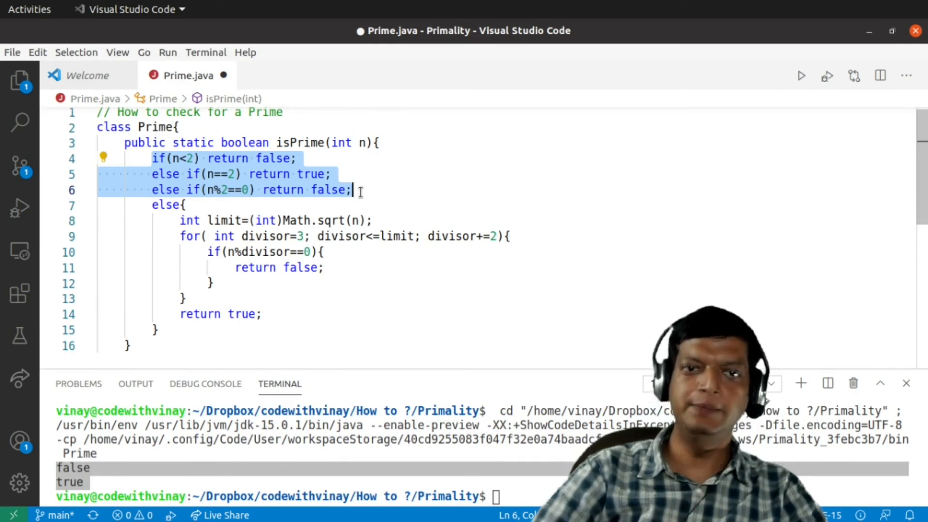
click(336, 267)
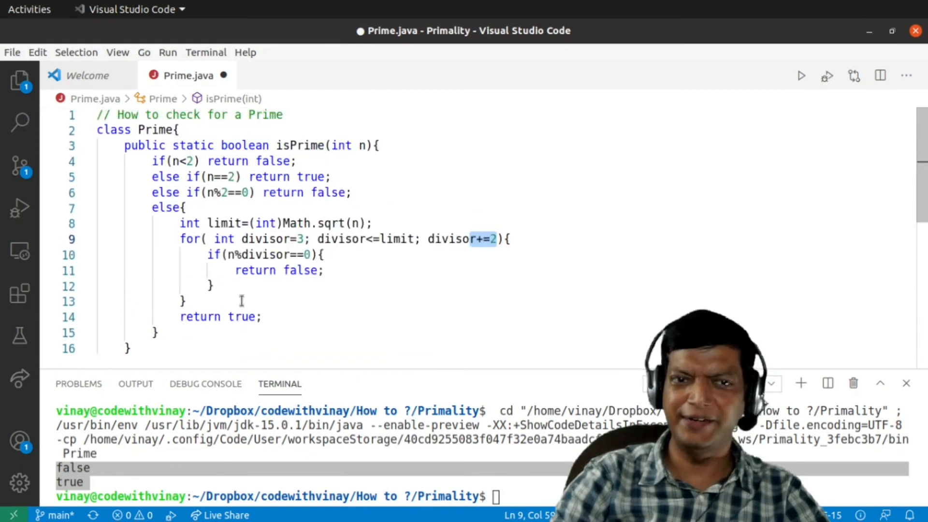
drag(152, 161, 194, 270)
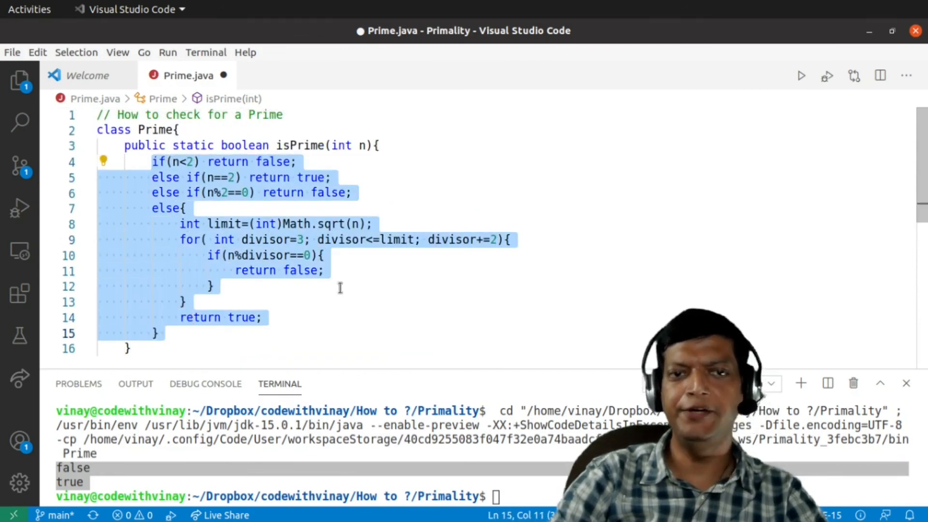
mouse_move(345, 306)
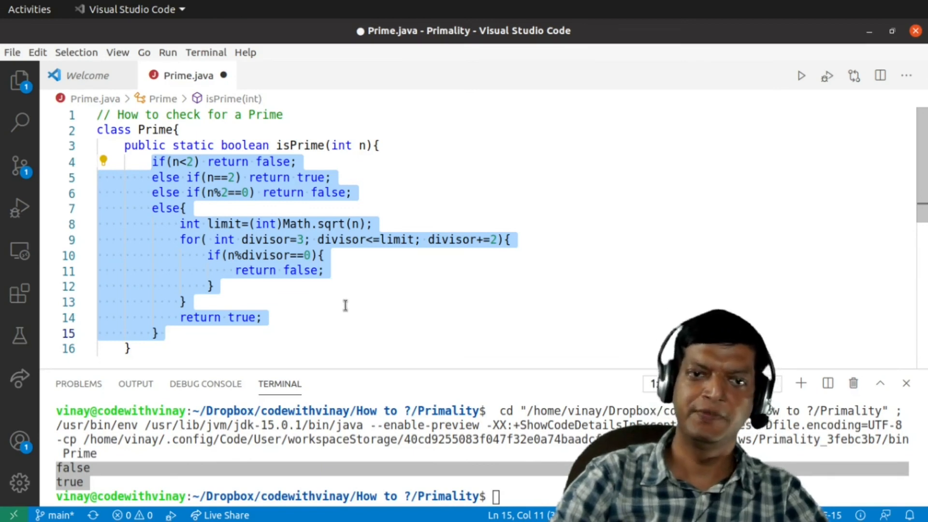